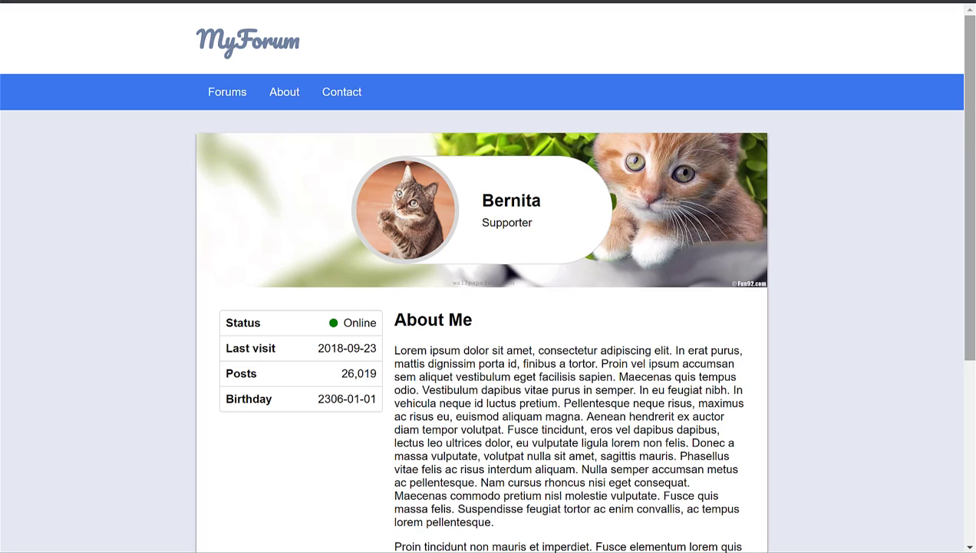
mouse_move(894, 159)
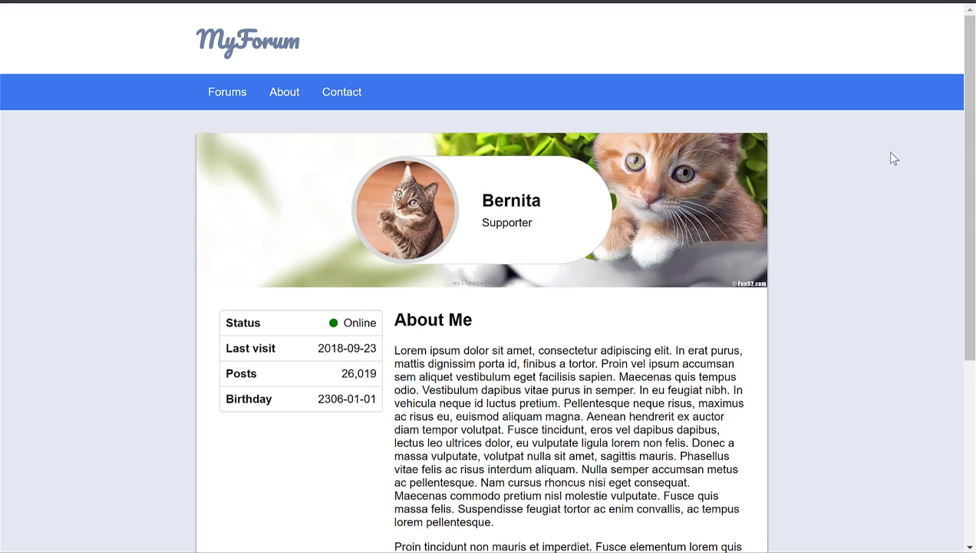
Open Chrome DevTools on the Elements panel and turn on device emulation
key("F12")
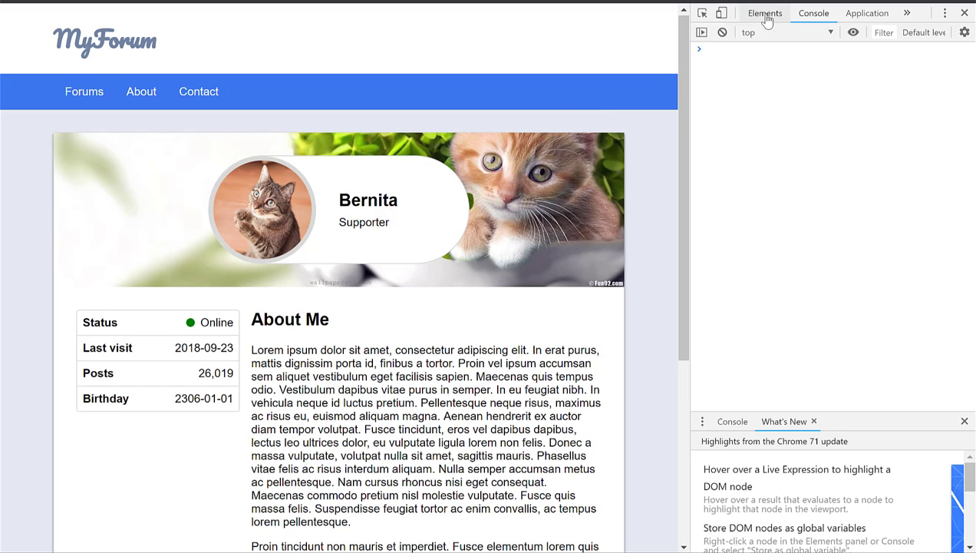
left_click(765, 13)
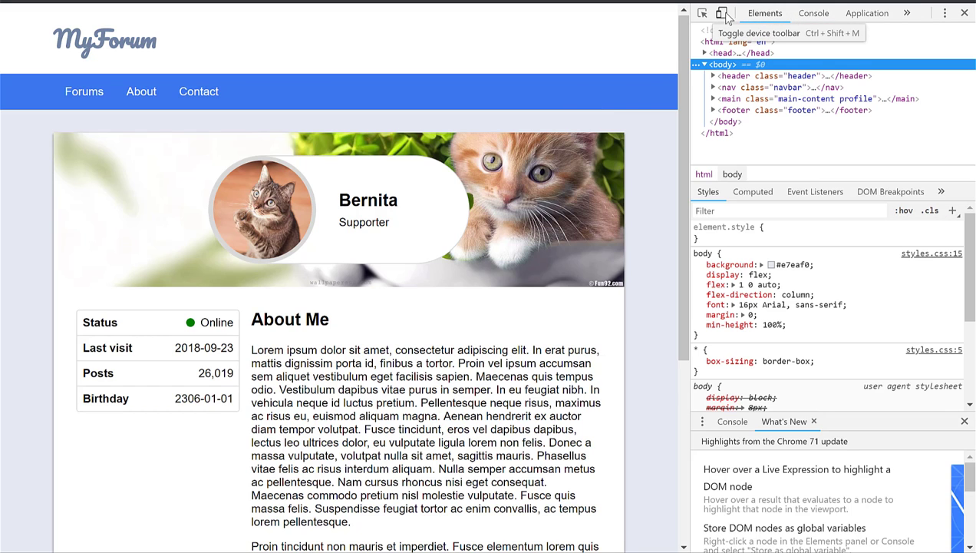
left_click(722, 13)
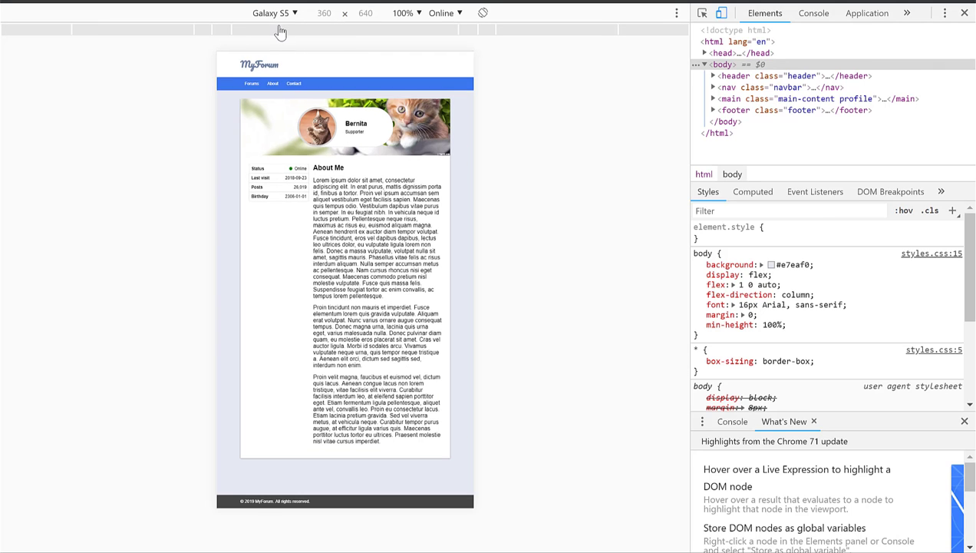
Preview the page as iPad, iPad Pro and Pixel 2, then open the Contact page
left_click(270, 12)
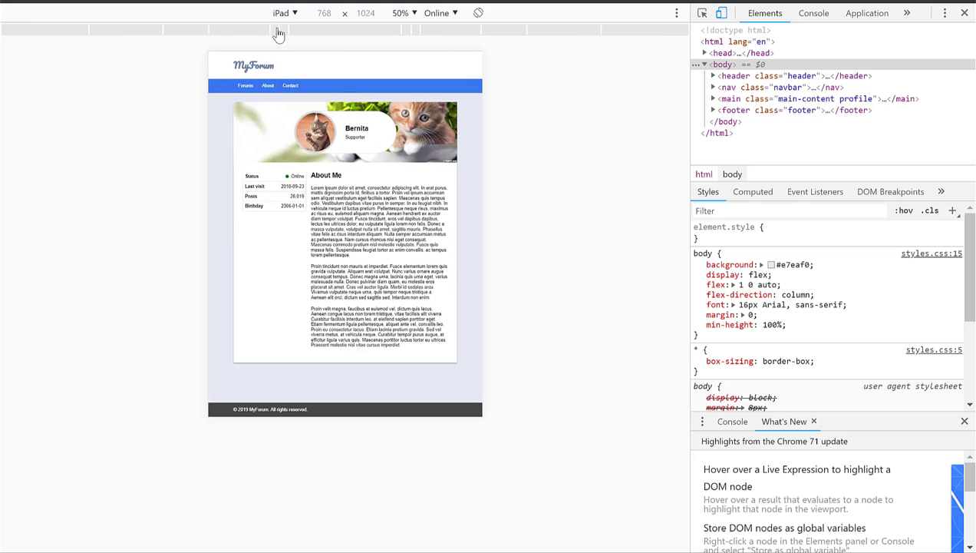
left_click(285, 13)
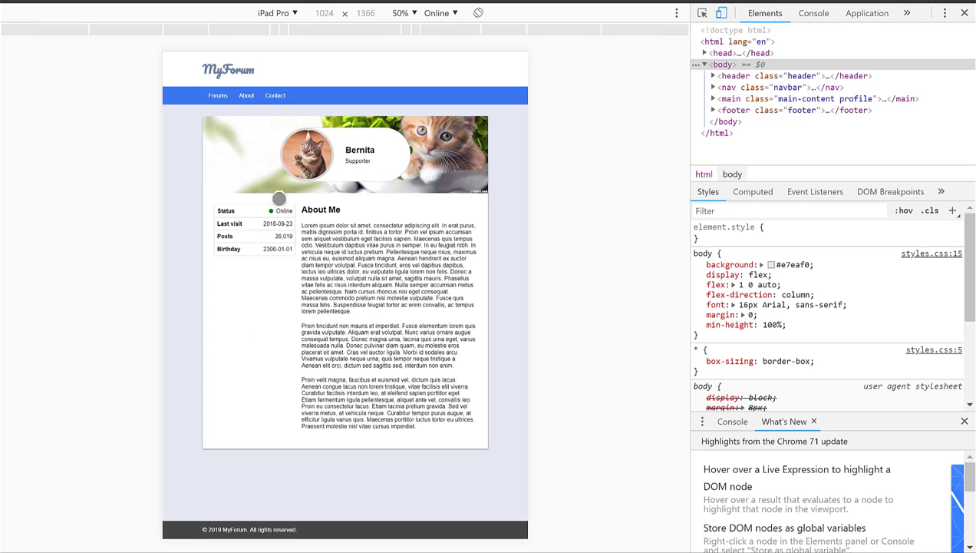
left_click(276, 13)
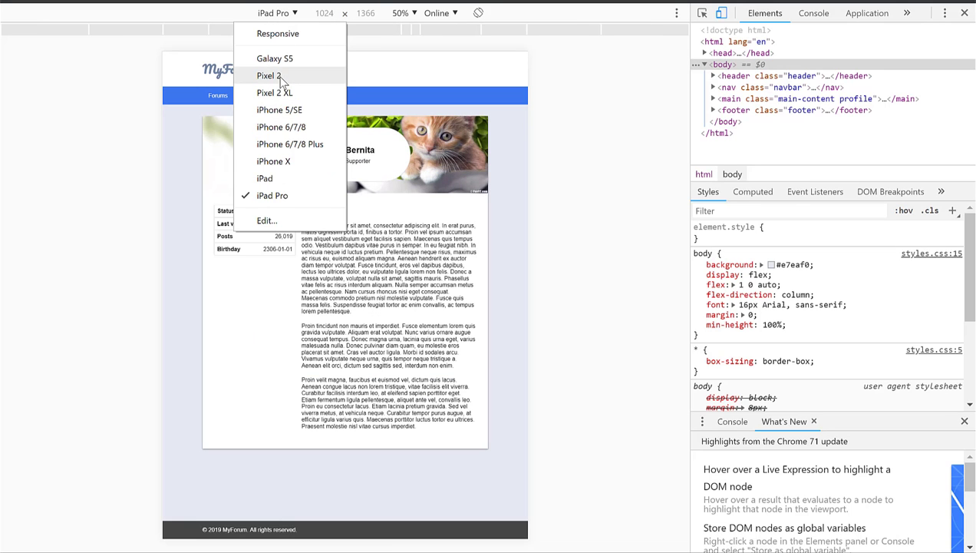
mouse_move(274, 161)
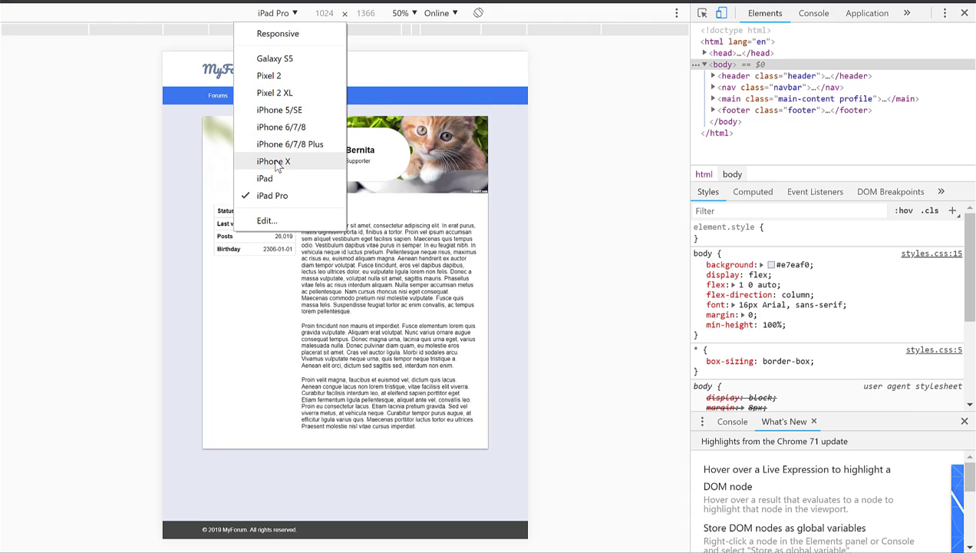
left_click(273, 161)
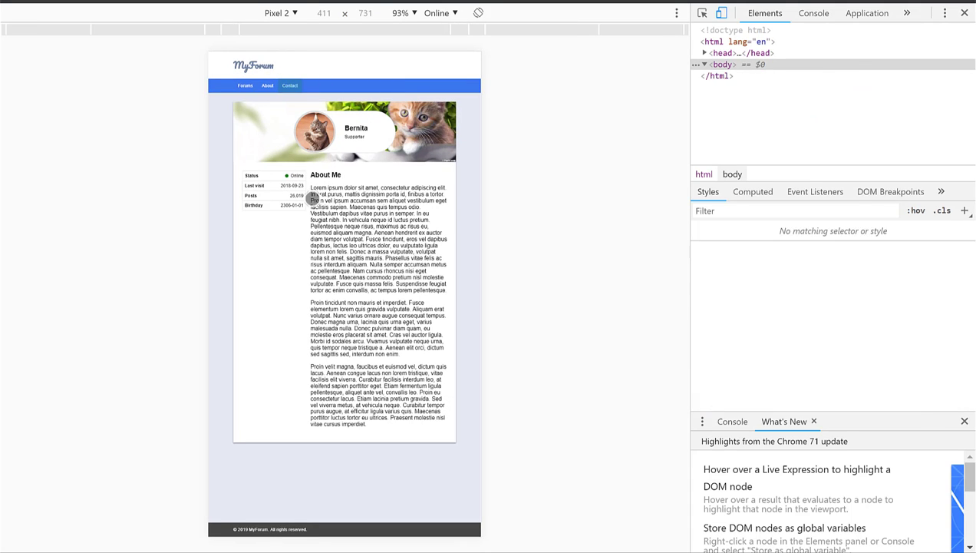
left_click(289, 85)
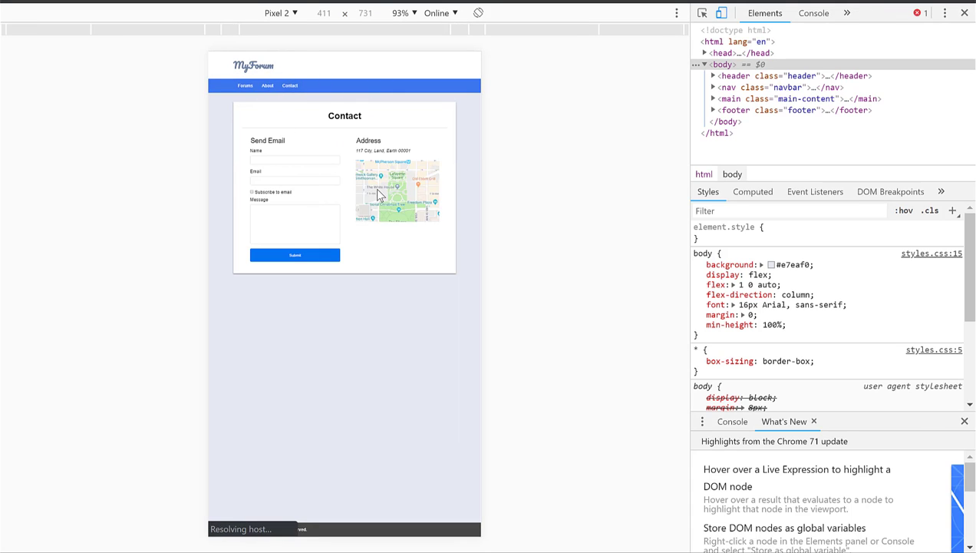
left_click(267, 86)
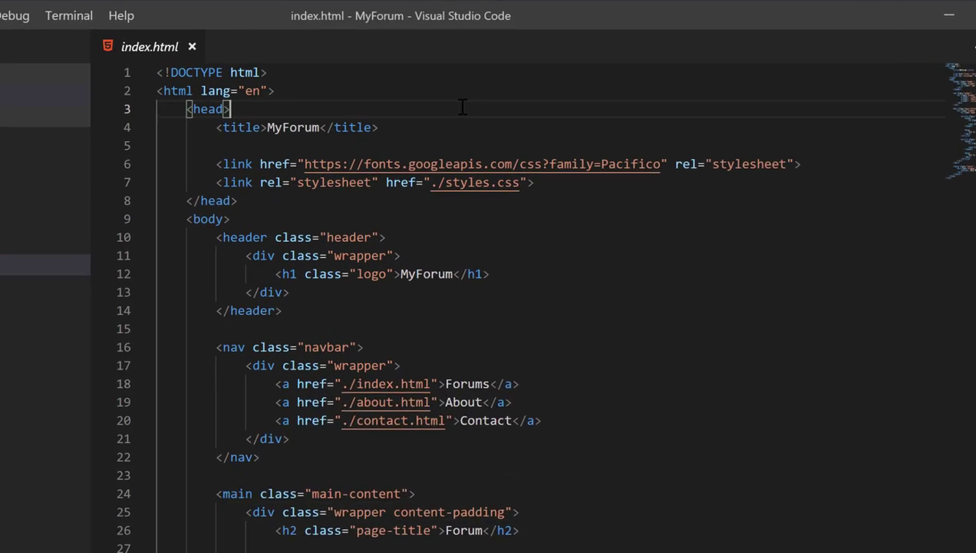
Type <meta name="viewport" content="width=device-width,initial-scale=1.0"> on a new line in index.html's head
key("Enter")
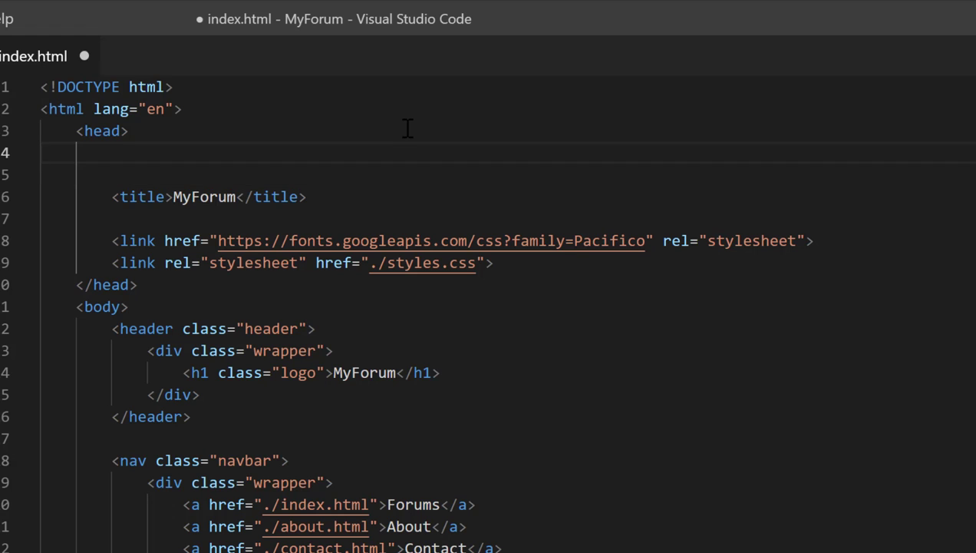
type("meta")
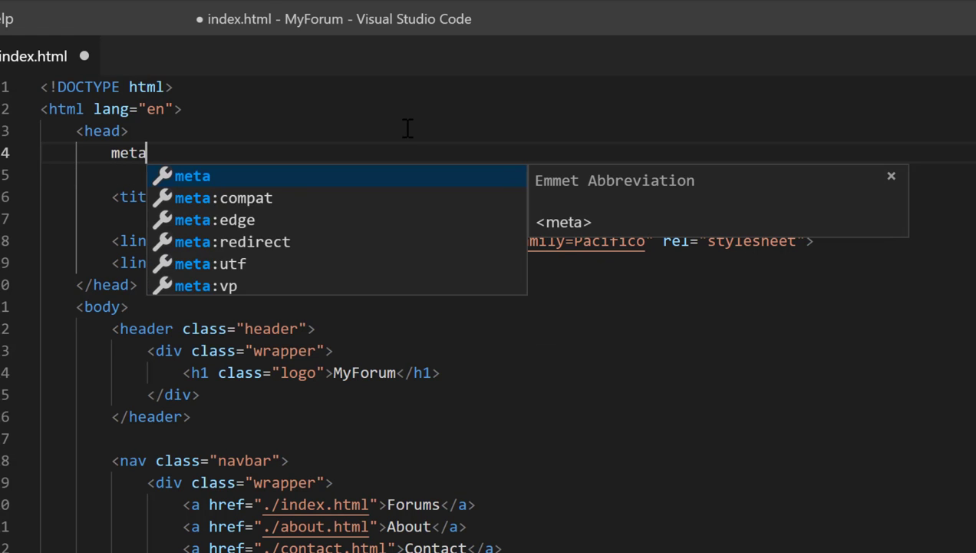
type("name=\"viewpo\">")
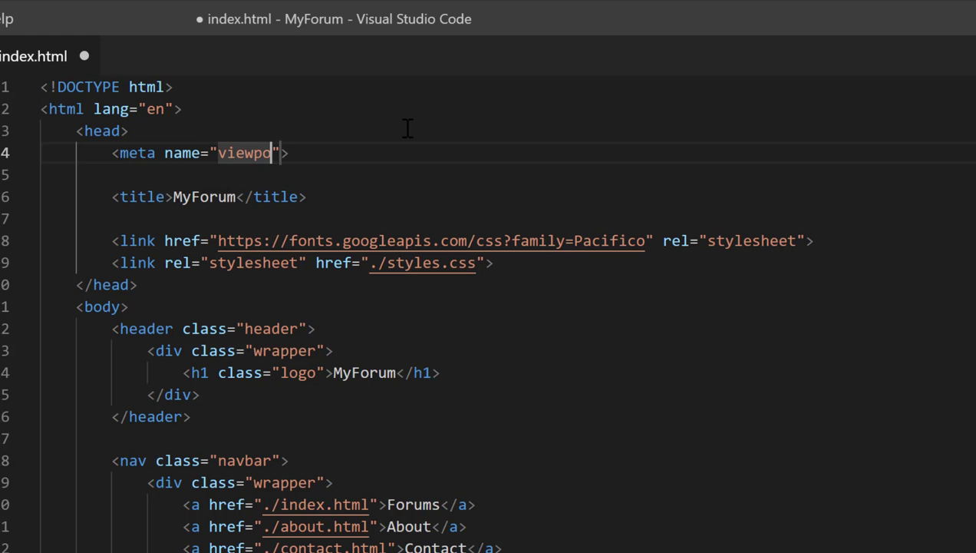
type("rt\" content=\"`")
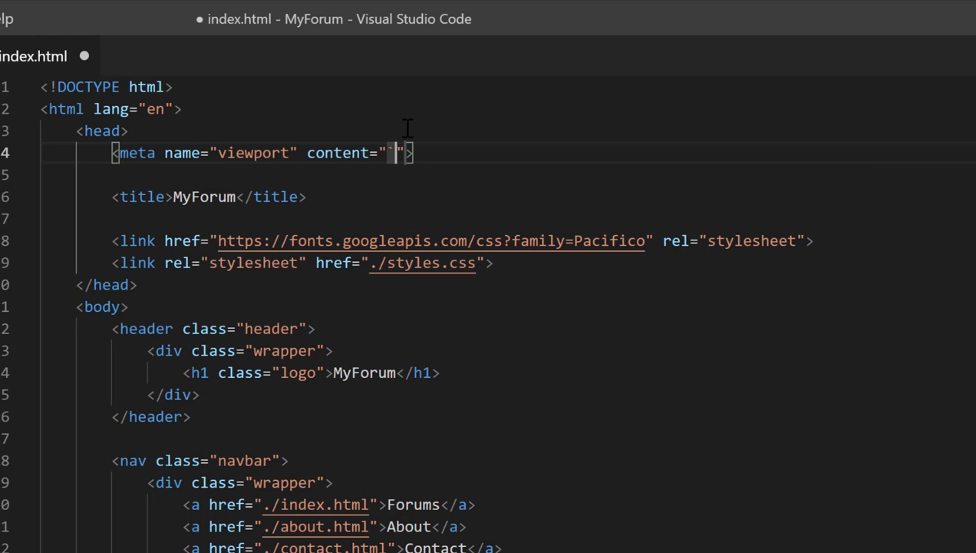
type("width=")
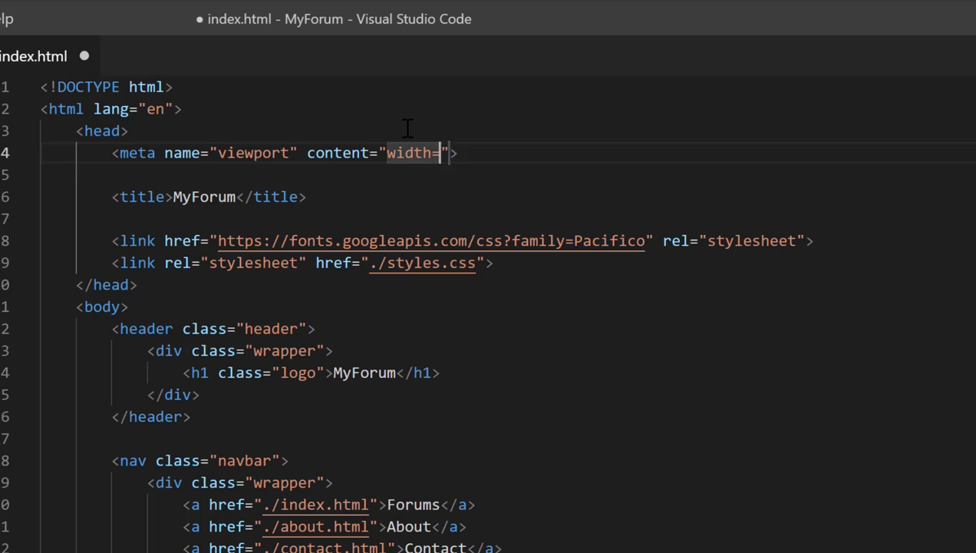
type("device-width")
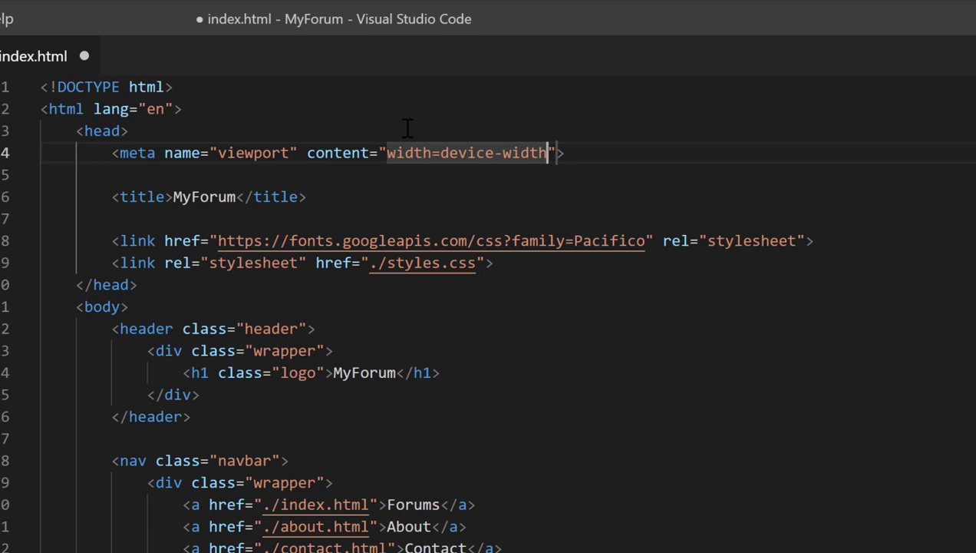
type(",initial")
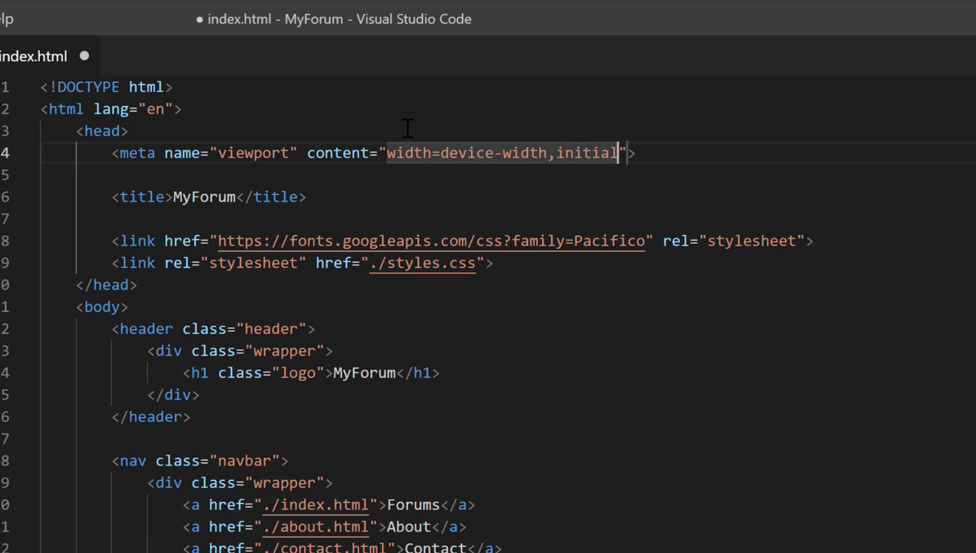
type("-scale=1.0")
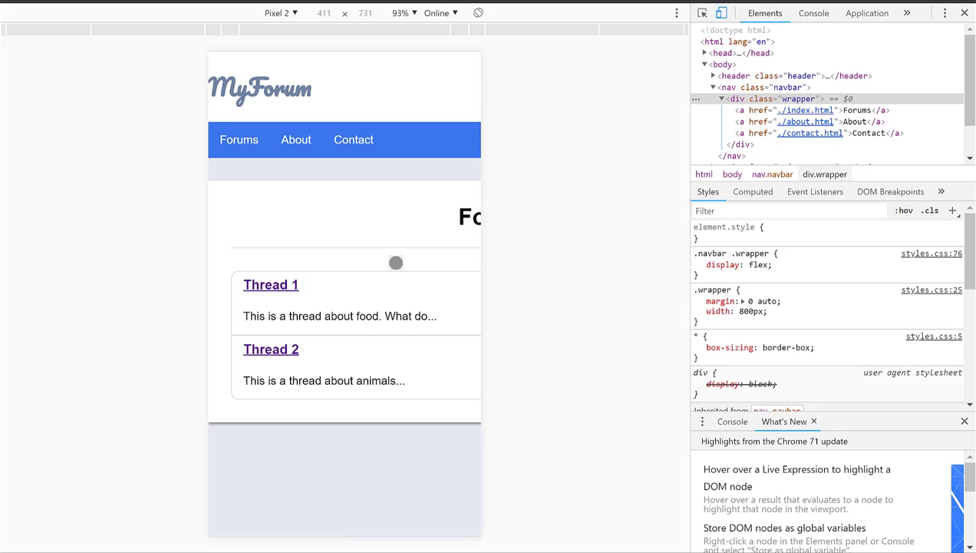
mouse_move(384, 251)
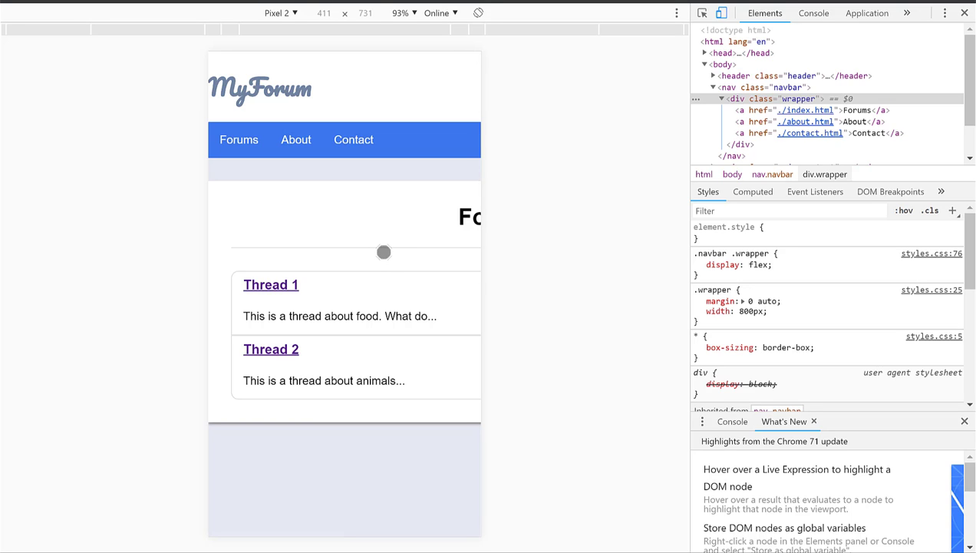
mouse_move(443, 215)
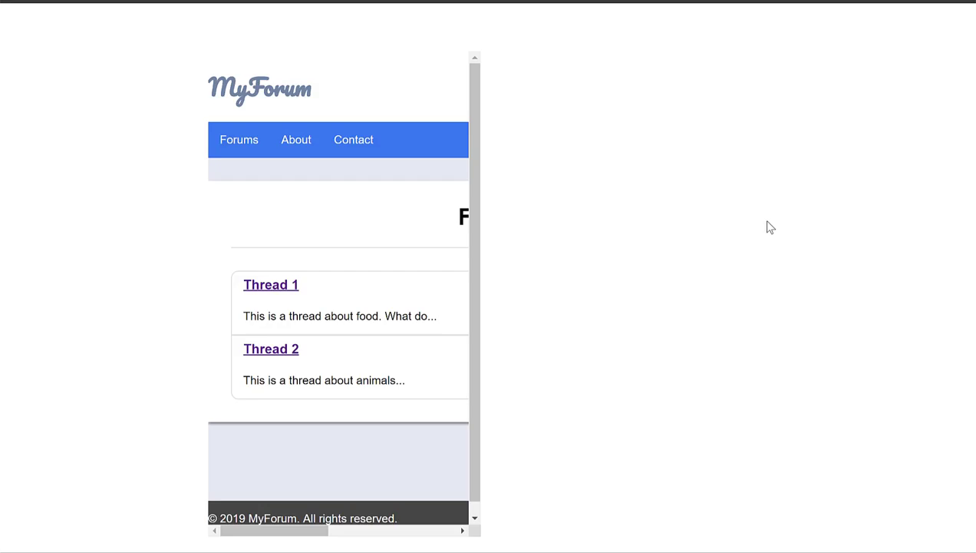
Reopen DevTools and scroll the Pixel 2 forum page to see it overflowing
key("F12")
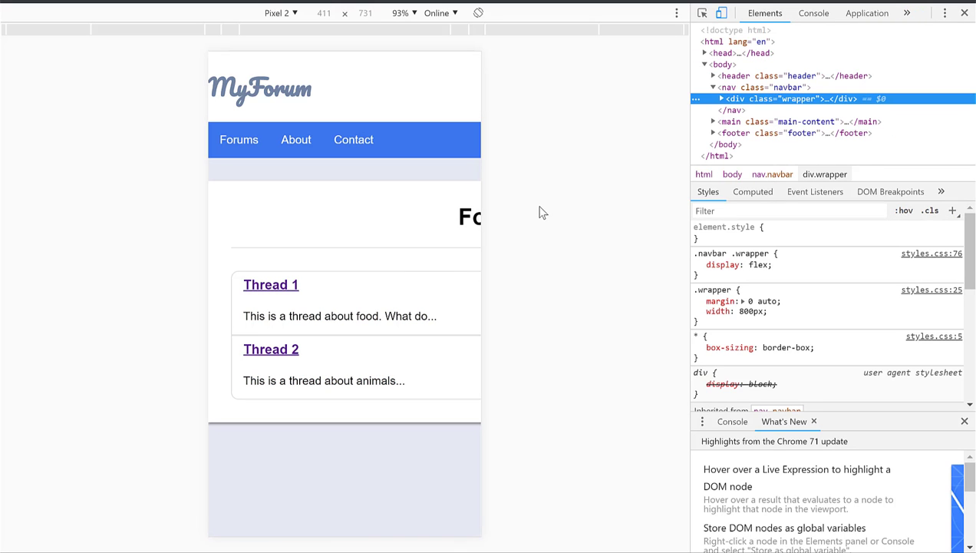
scroll("down", 3)
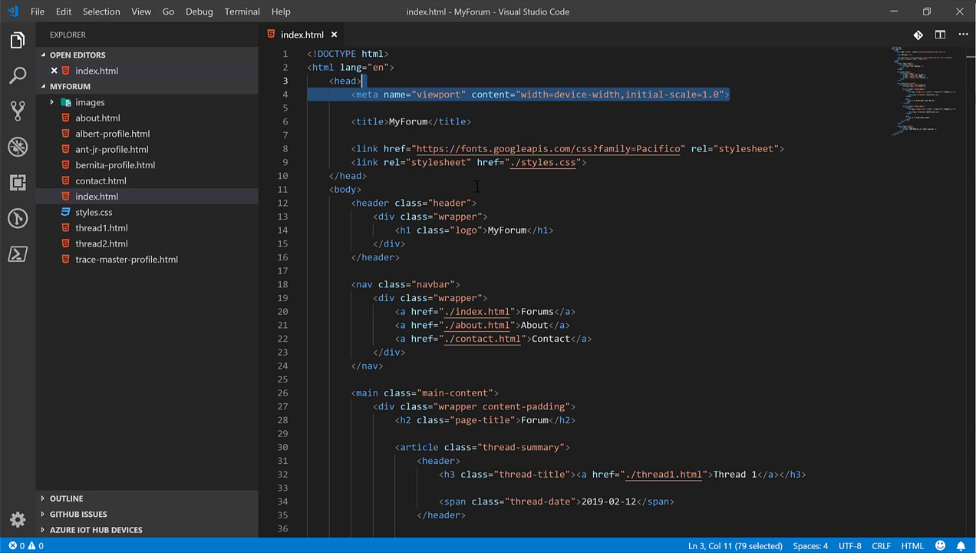
left_click(95, 228)
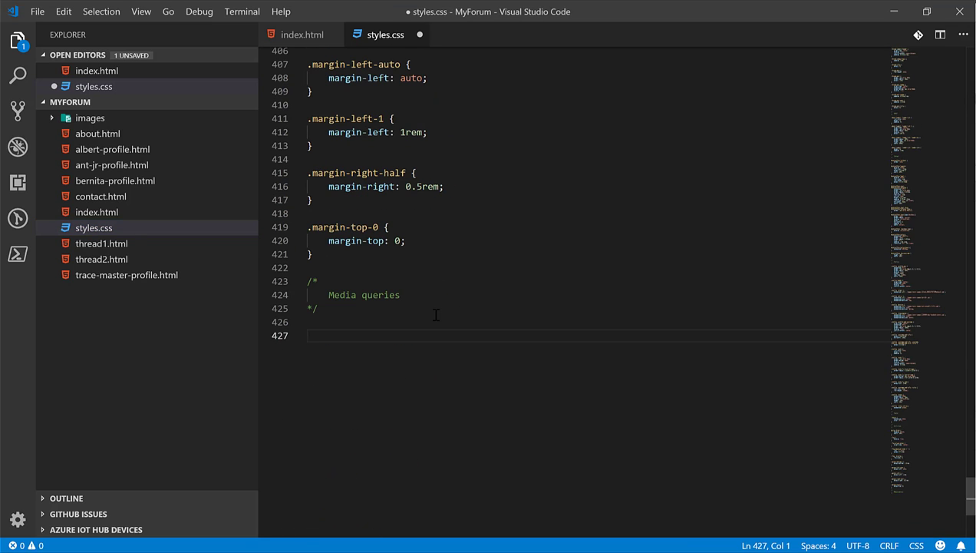
type("@media")
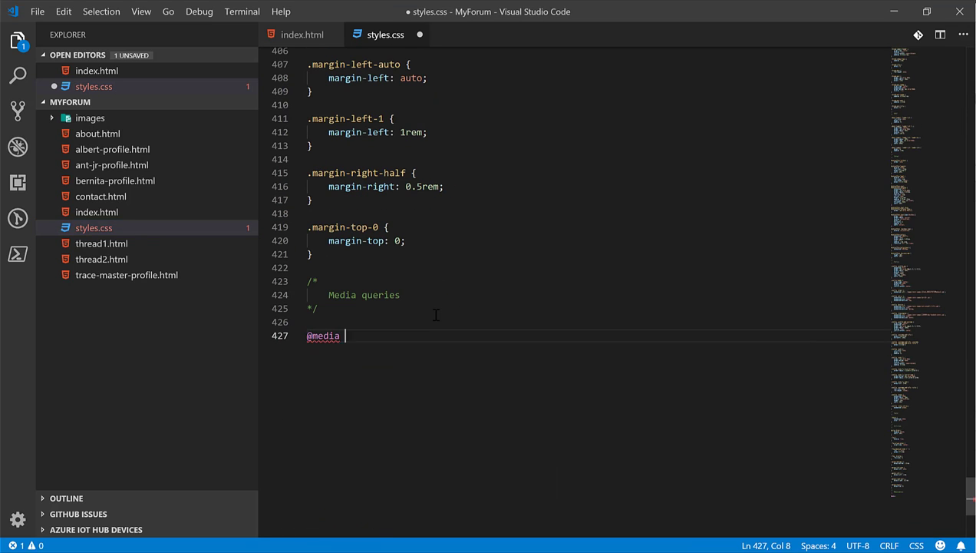
type("() {")
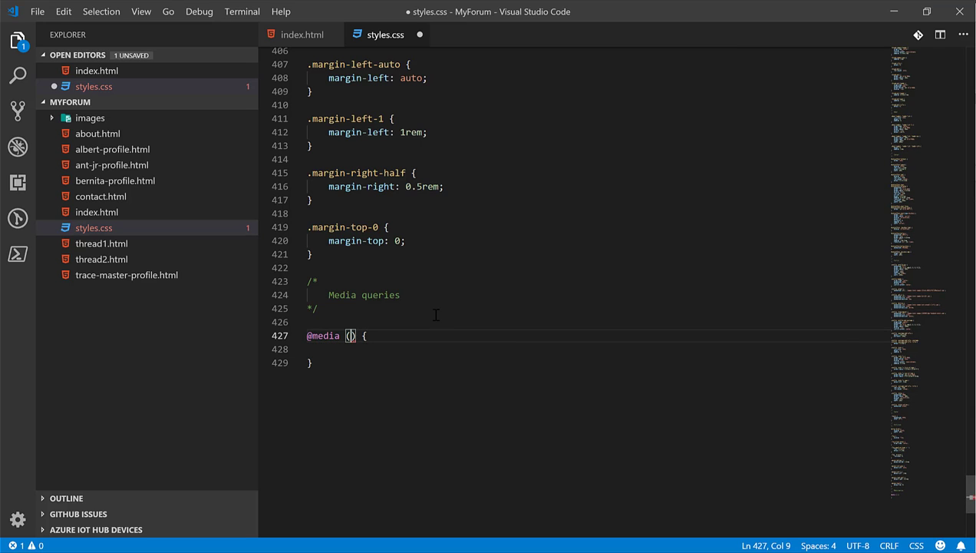
type("screen")
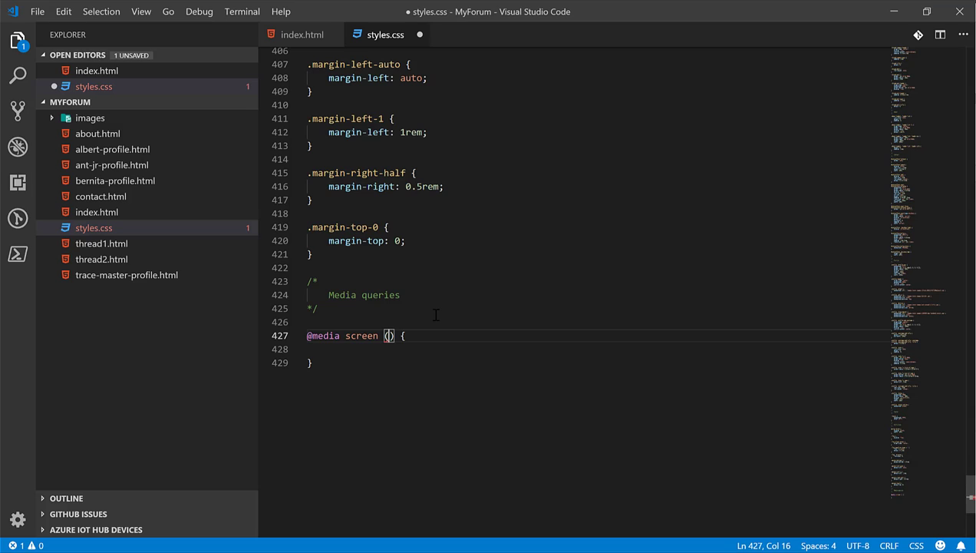
type("(max-width: 576px)")
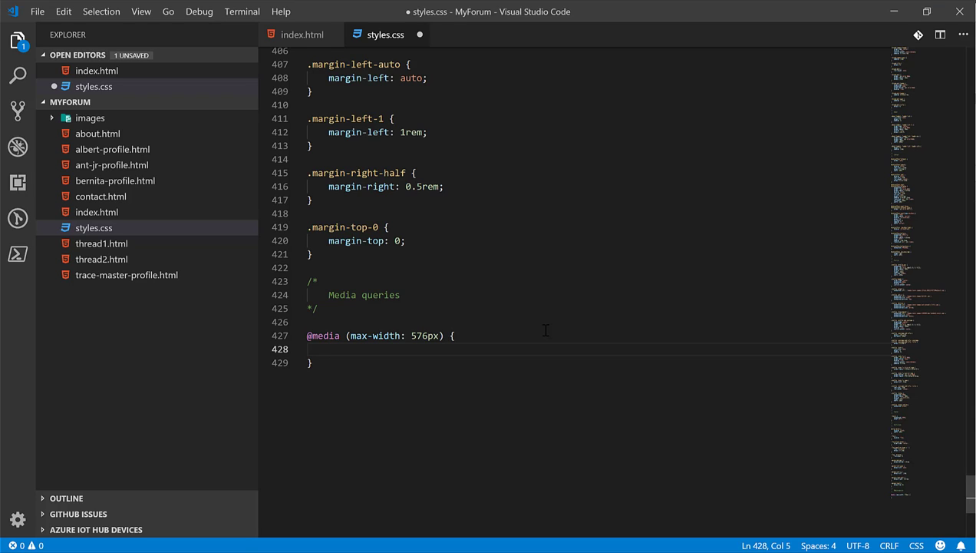
Try background and color declarations, delete them, and start a body rule inside the block
type("background: black;")
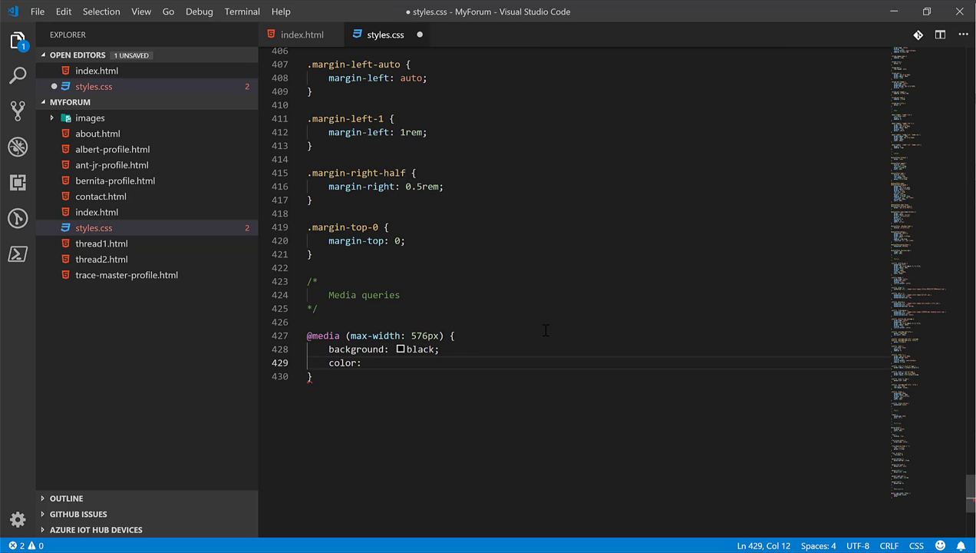
type("#white")
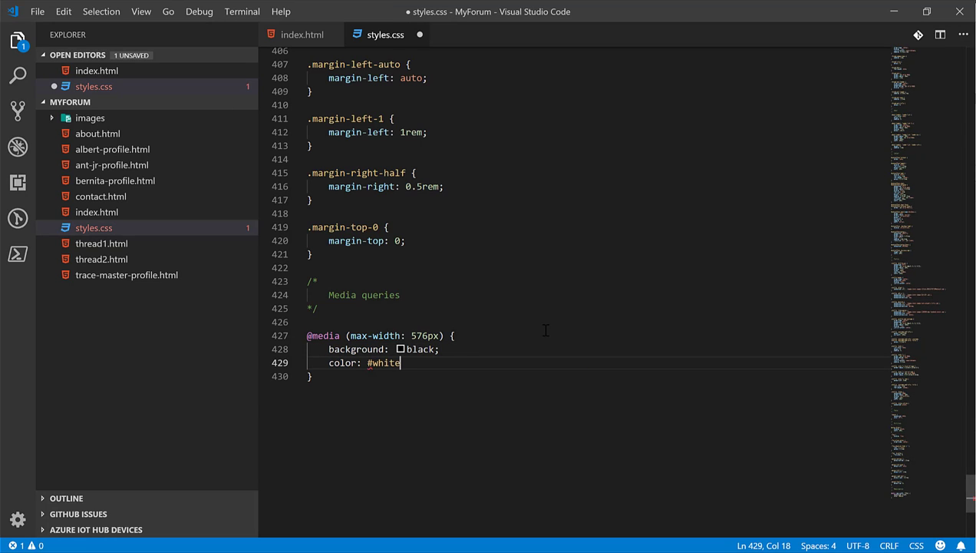
key("BackSpace")
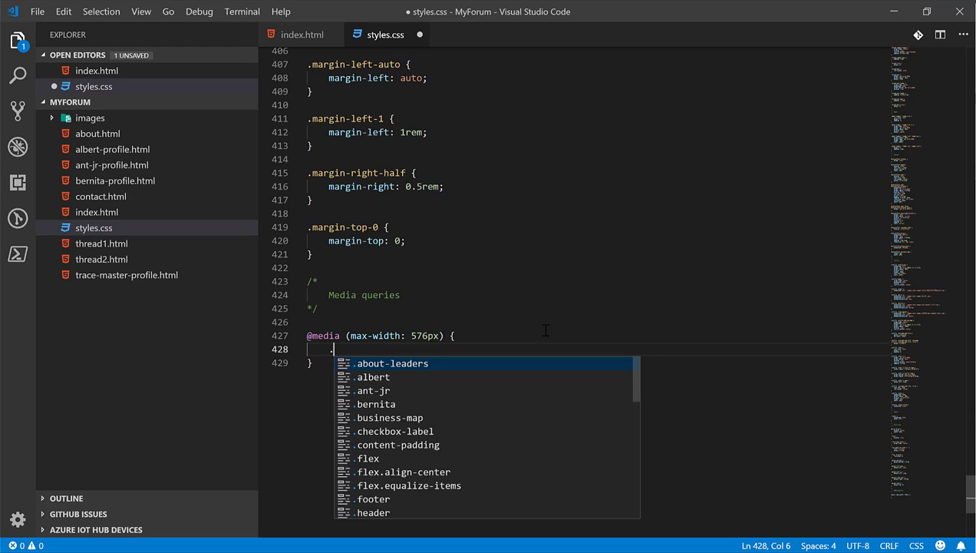
type("body")
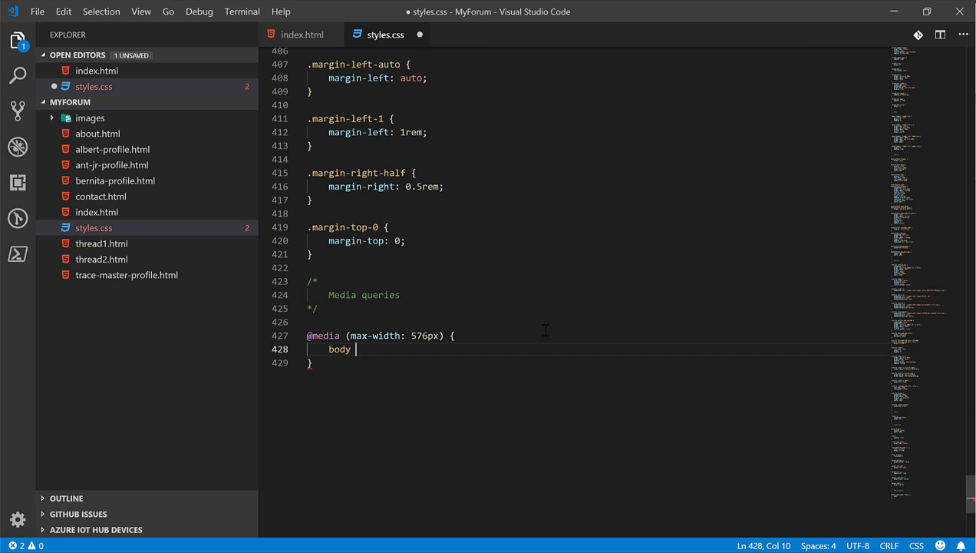
type("{")
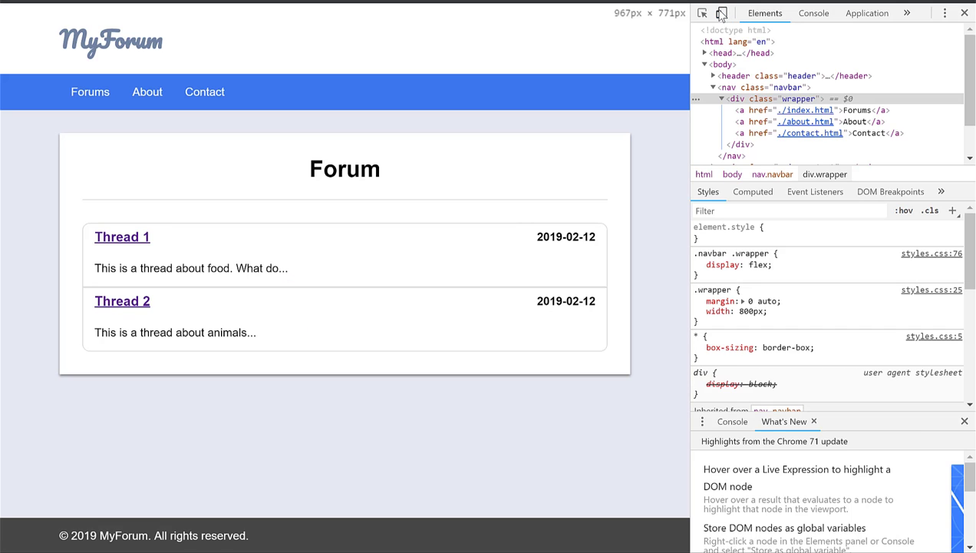
Switch the forum page into phone emulation with the device toolbar
left_click(721, 13)
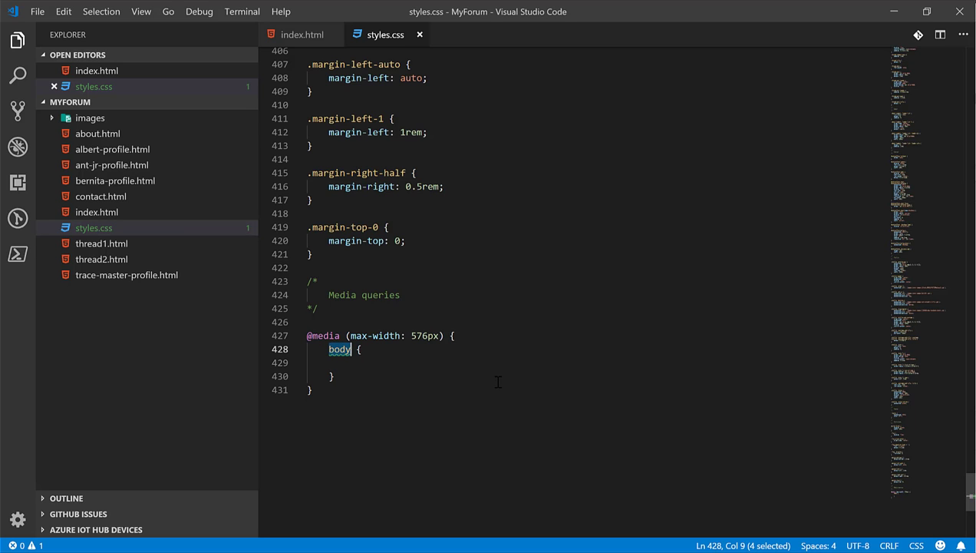
Retarget the rule to .wrapper with width: auto, save styles.css, and begin a margin declaration
type(".wrapper")
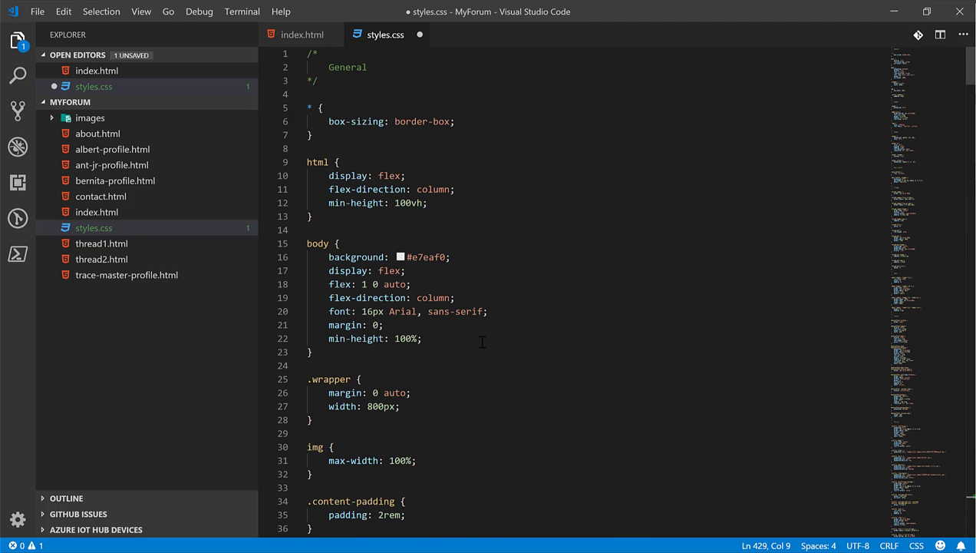
scroll("down", 3)
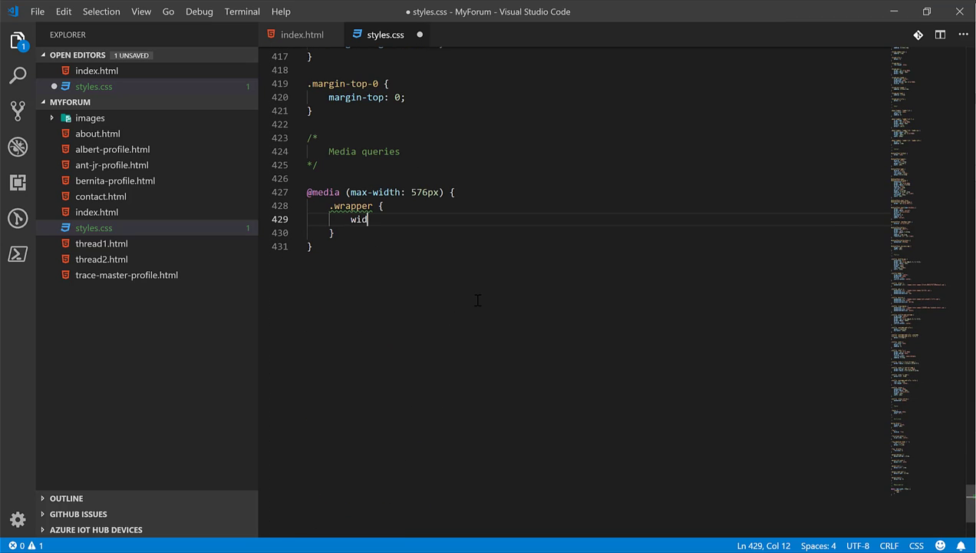
type("th: auto;")
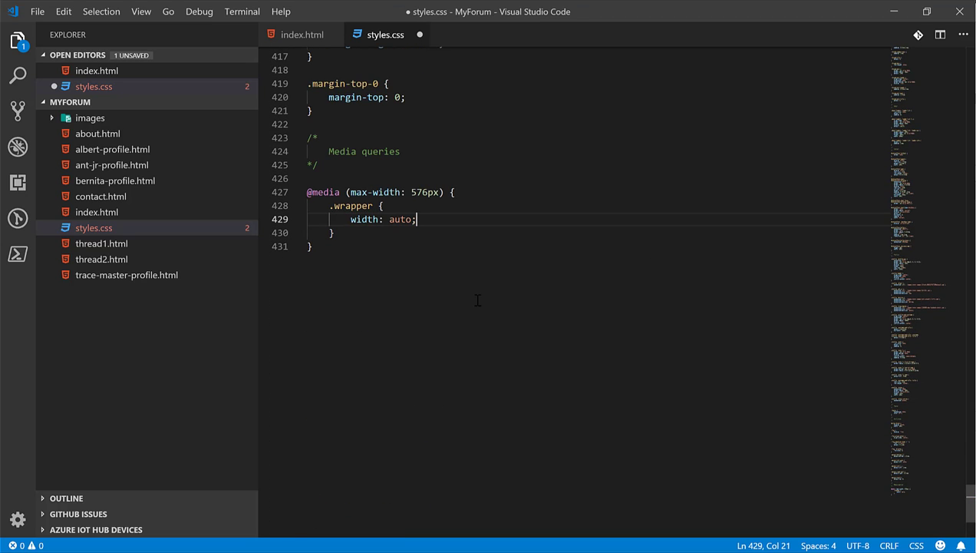
key("ctrl+s")
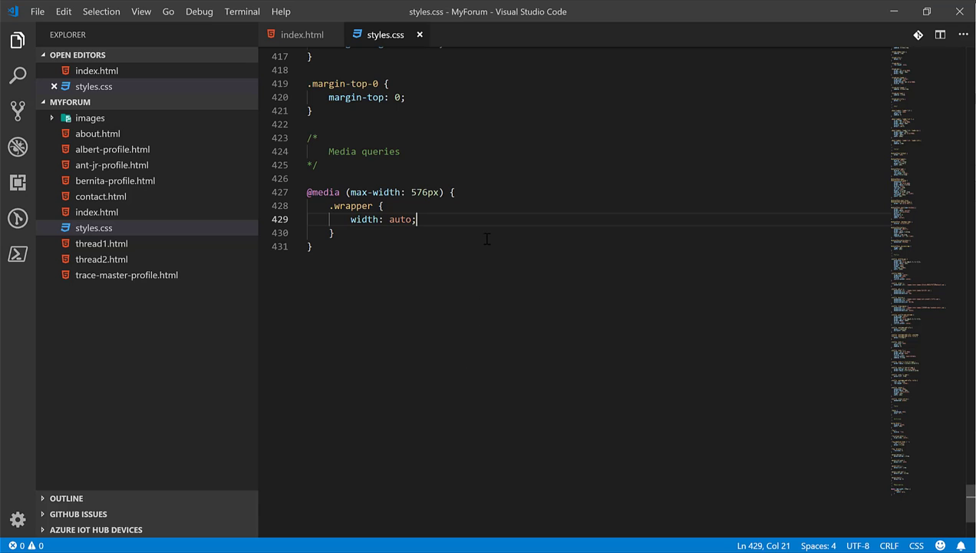
type("margin:")
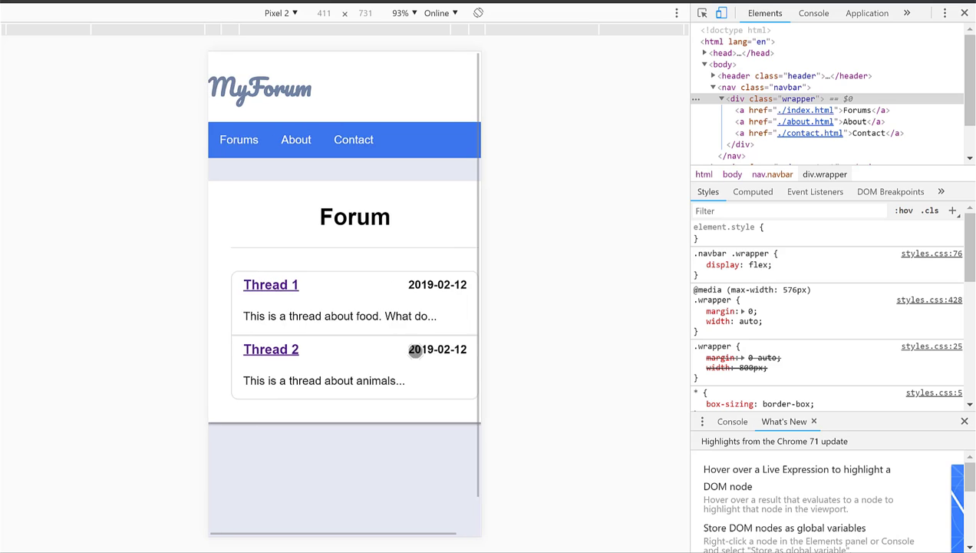
scroll("down", 3)
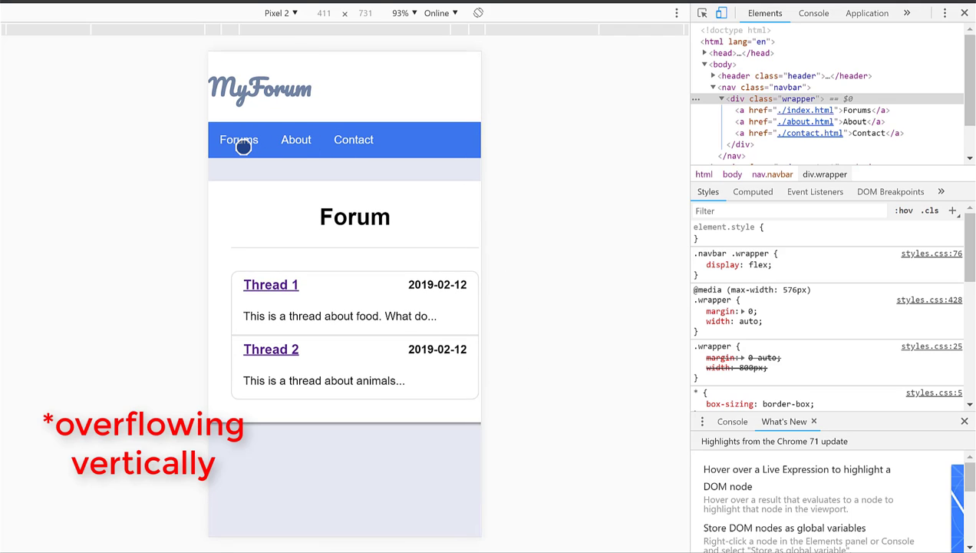
mouse_move(355, 331)
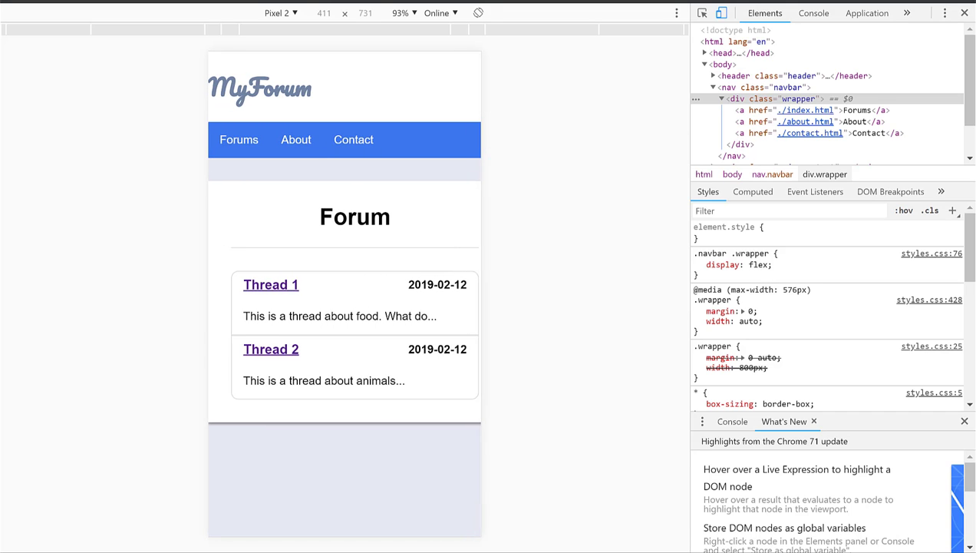
scroll("down", 3)
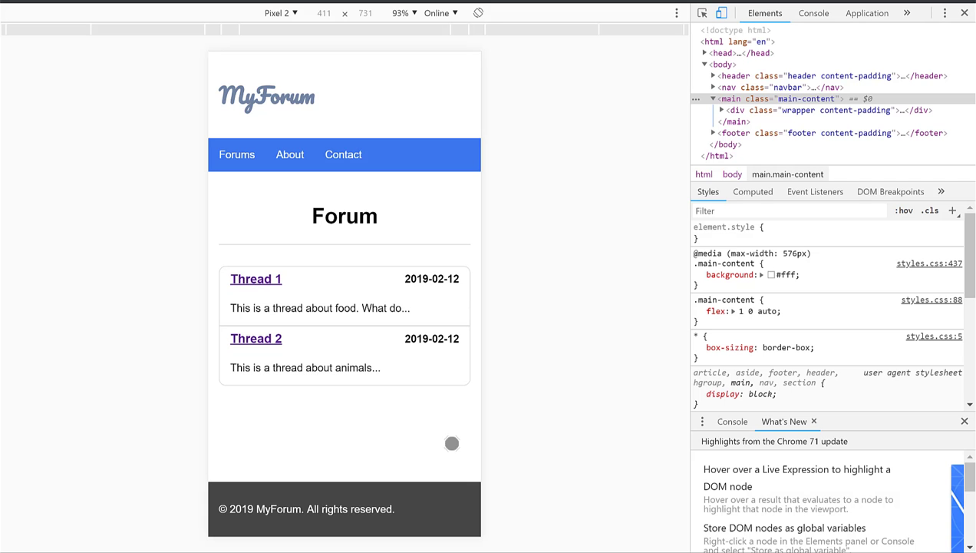
mouse_move(413, 435)
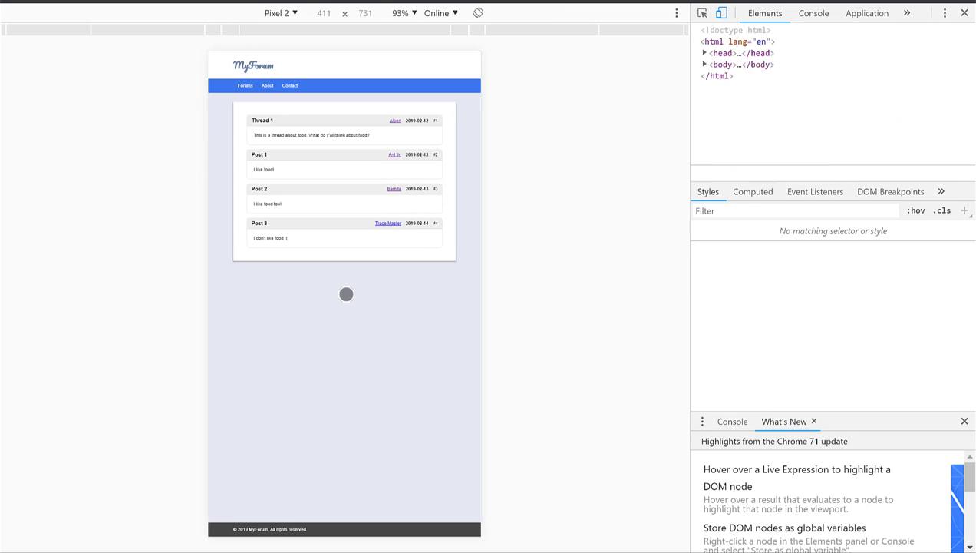
Toggle emulation off and back on to reload Thread 1 as Pixel 2, then inspect it
left_click(721, 13)
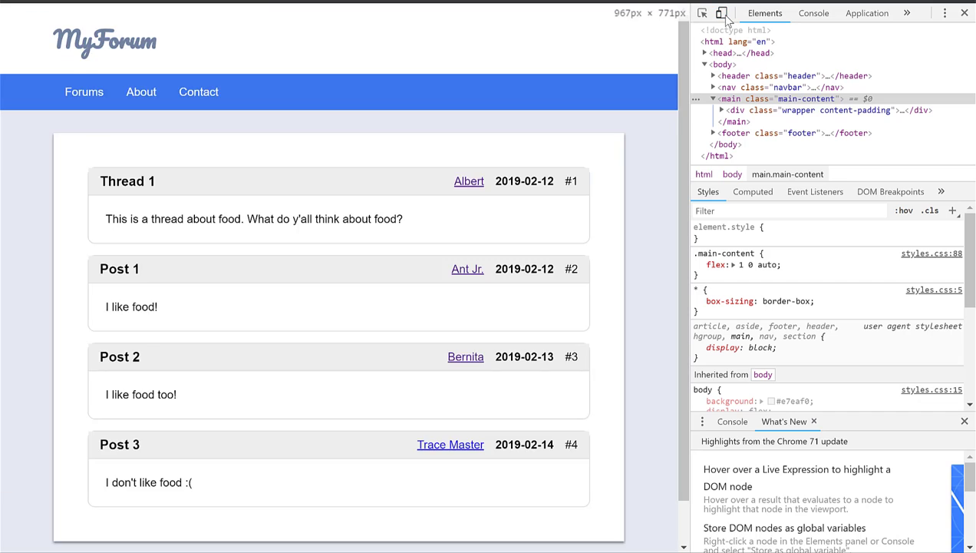
left_click(722, 13)
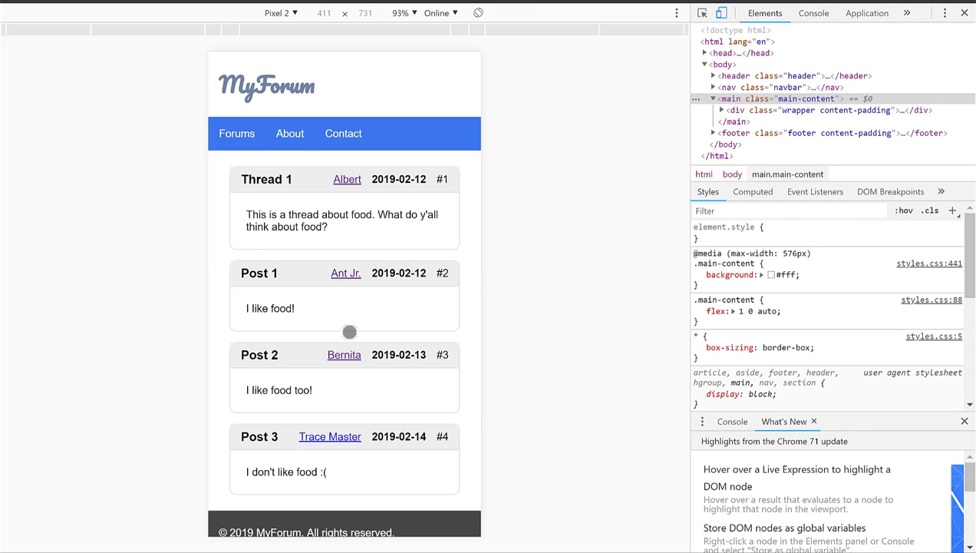
left_click(344, 354)
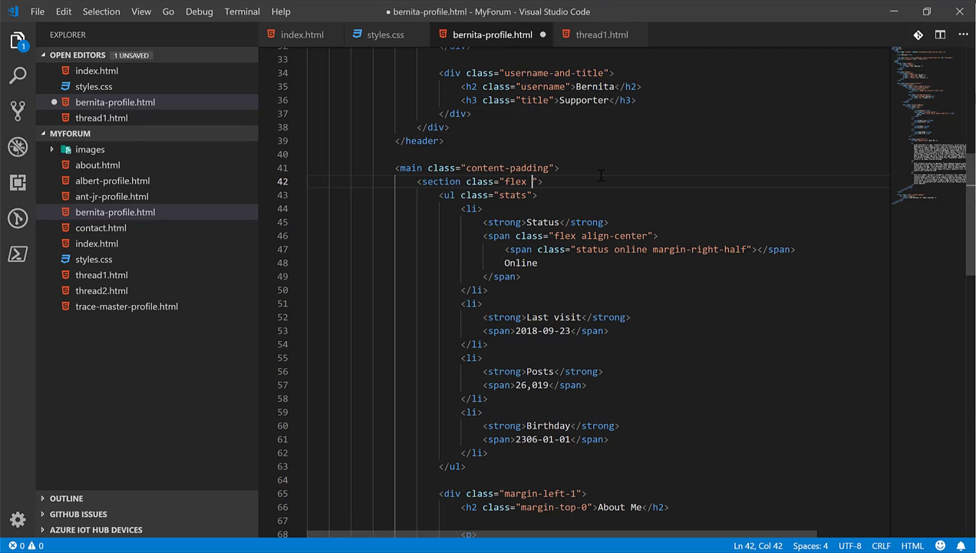
Add profile-info to the profile section class, then place the cursor inside styles.css's media query
type("profile-info")
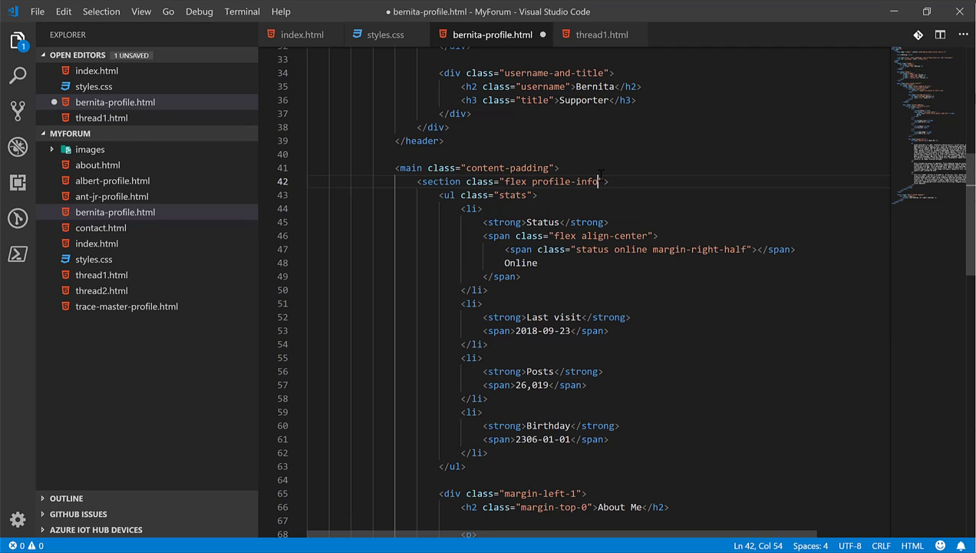
left_click(378, 35)
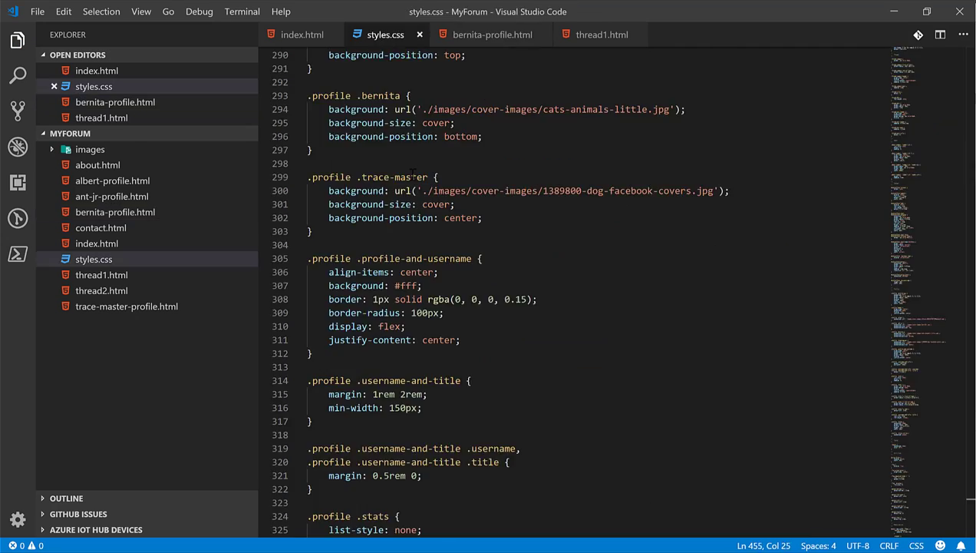
scroll("down", 3)
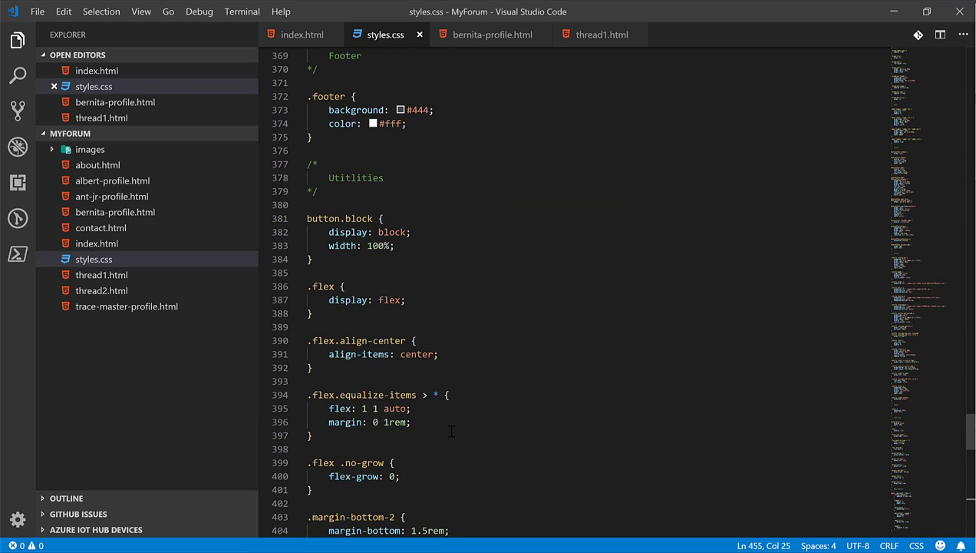
scroll("down", 3)
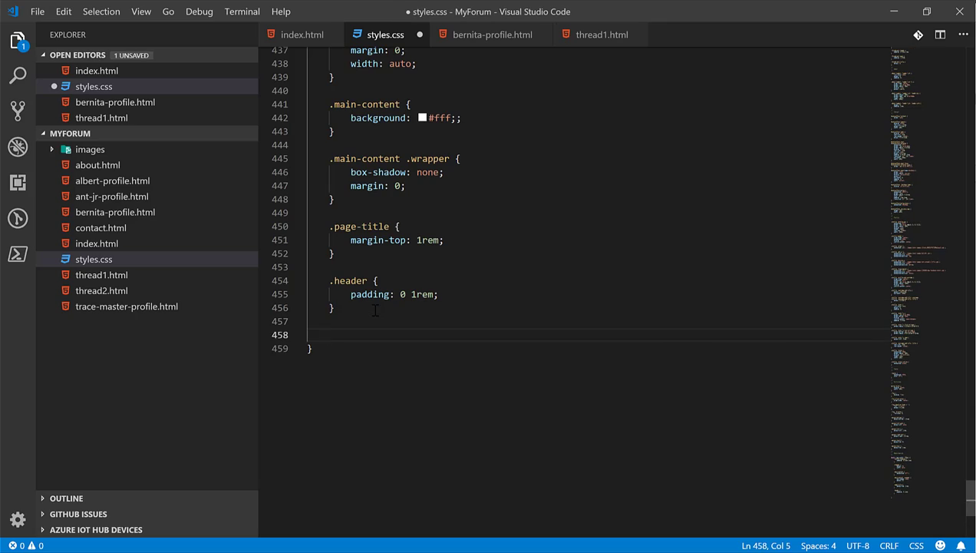
left_click(492, 34)
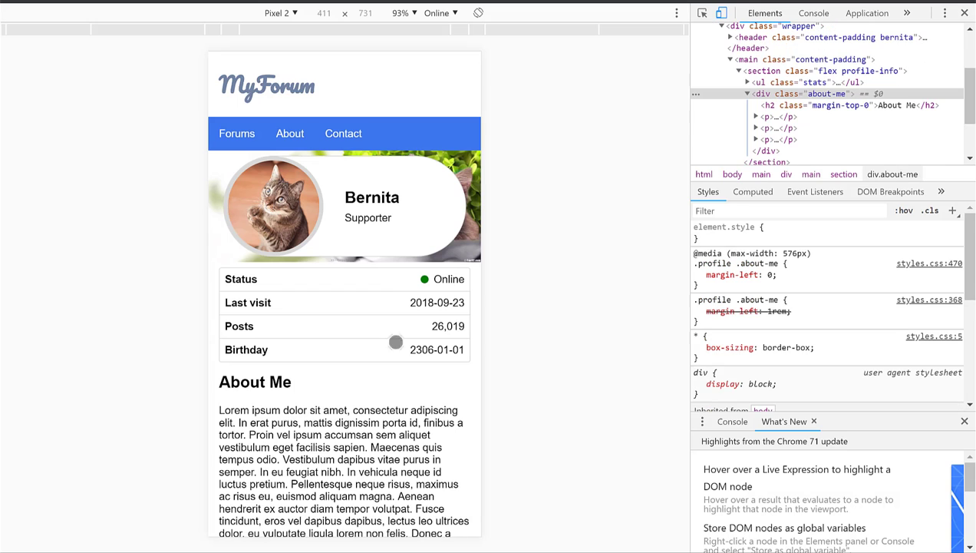
Open the Contact page from the navbar in Pixel 2 emulation and scroll the form
left_click(289, 133)
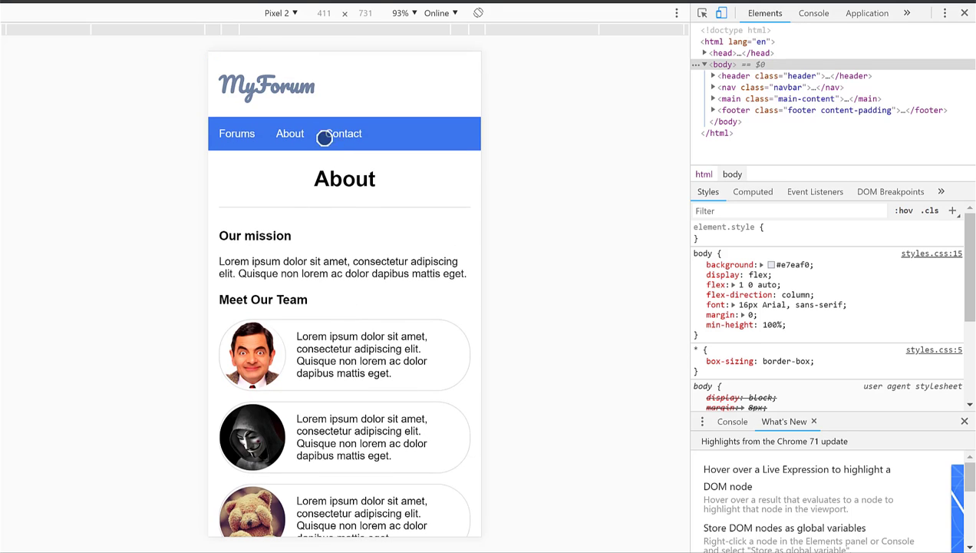
left_click(343, 133)
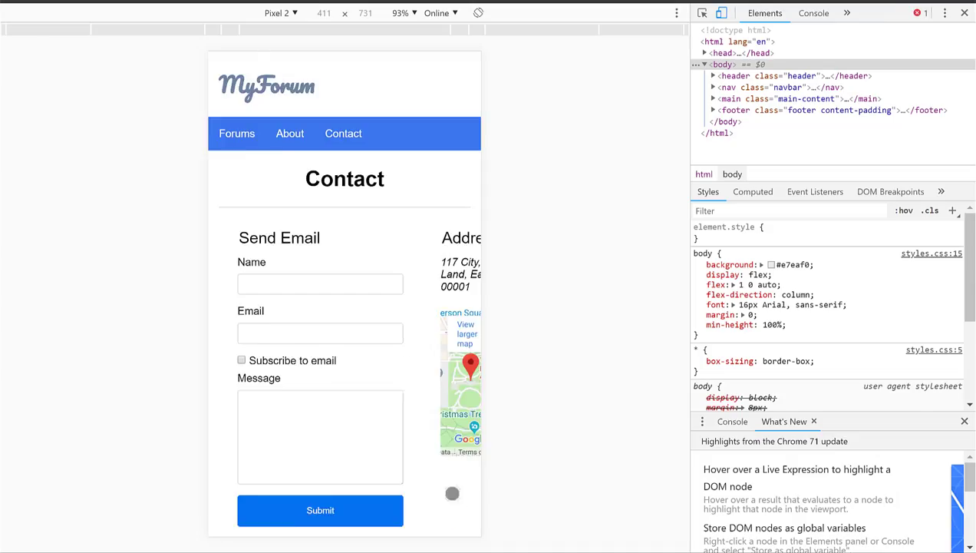
scroll("down", 3)
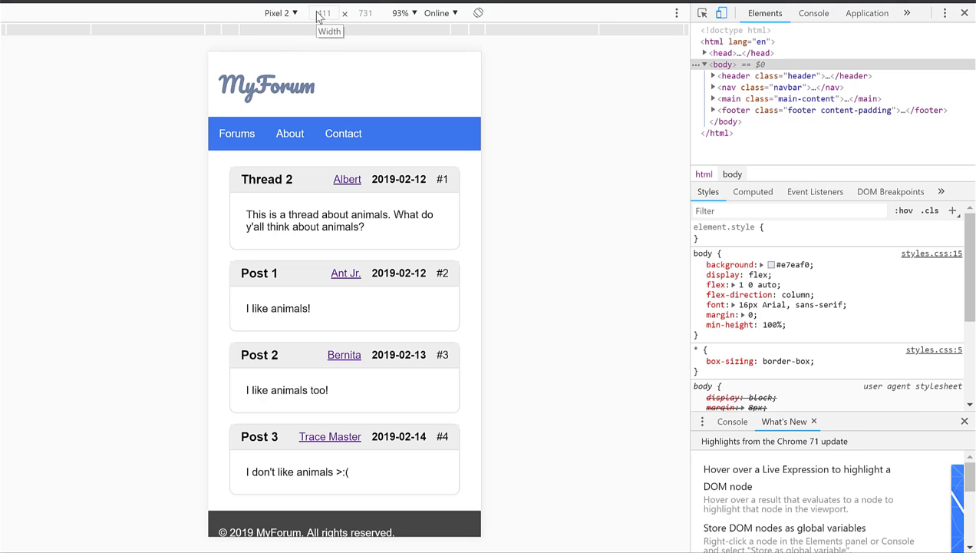
left_click(278, 14)
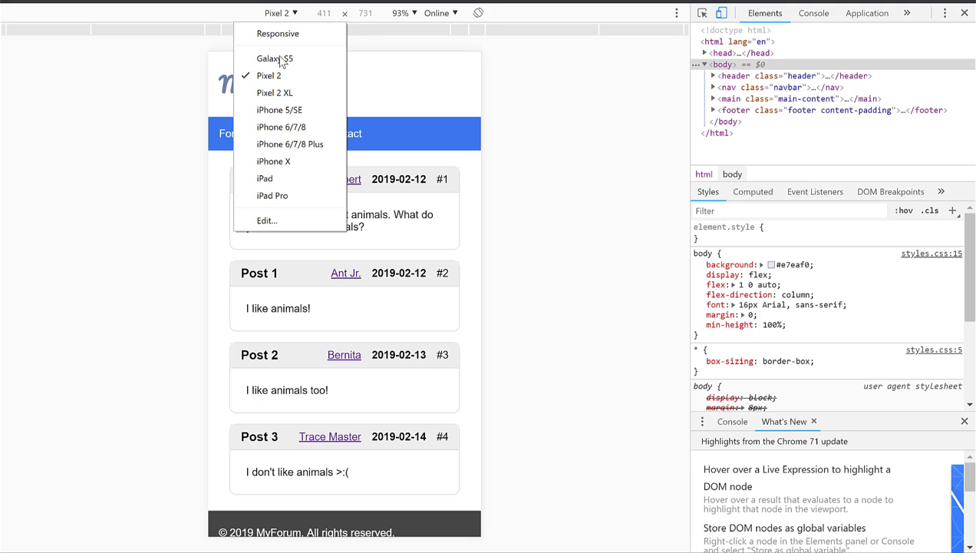
left_click(274, 58)
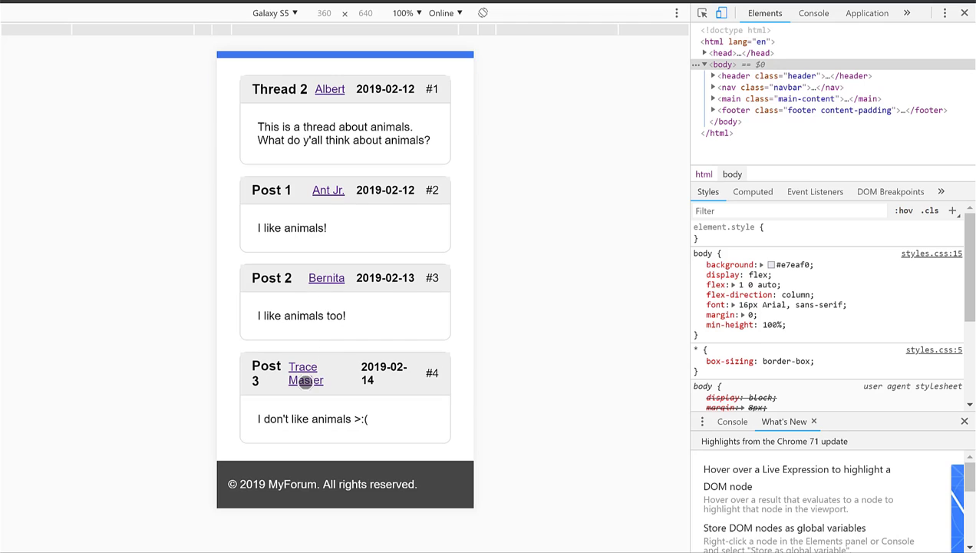
mouse_move(345, 363)
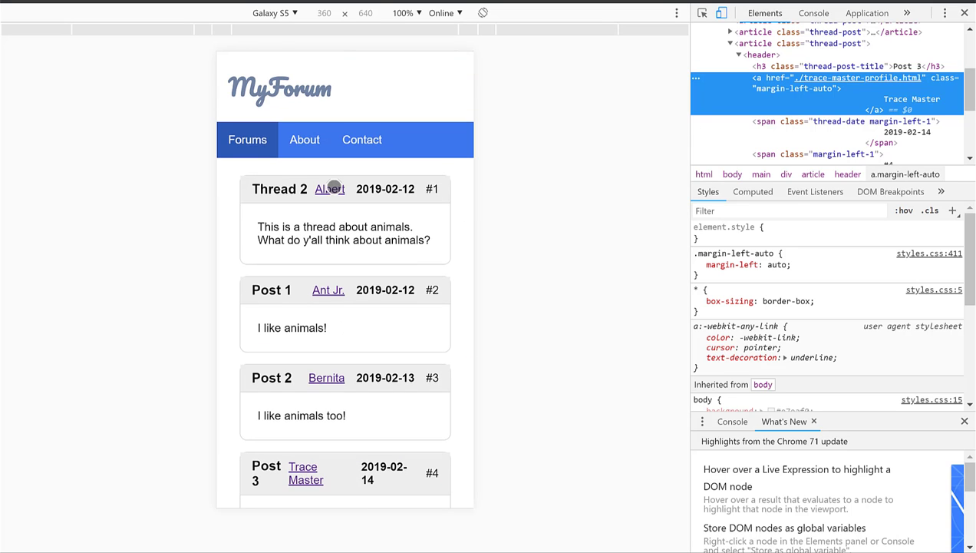
left_click(330, 189)
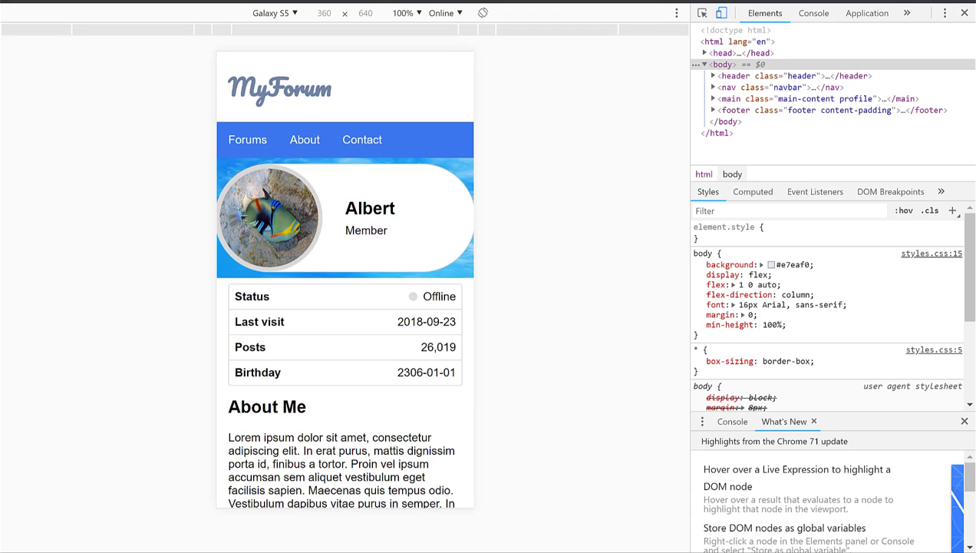
left_click(271, 12)
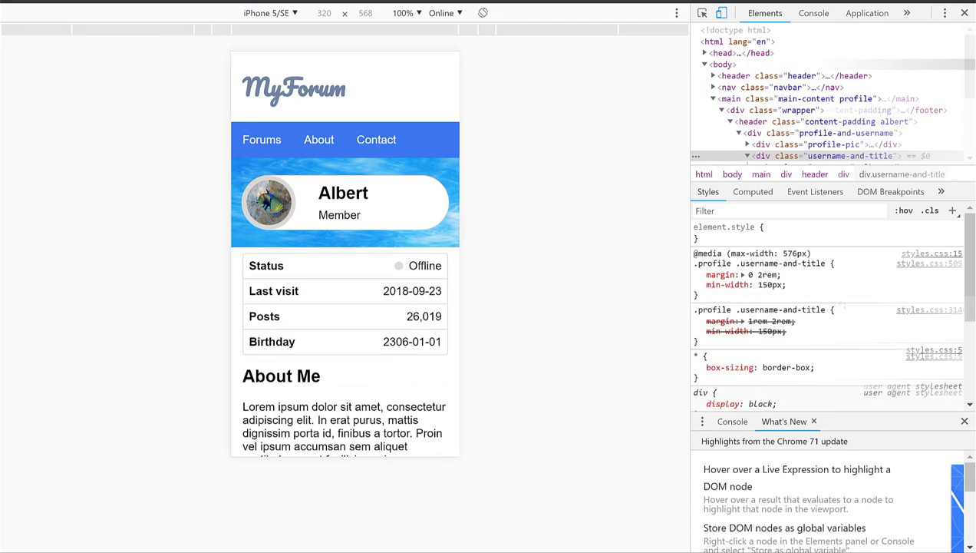
Preview the profile as iPhone 6/7/8, iPhone X, iPad and Pixel 2, ending on iPhone 5/SE
left_click(267, 13)
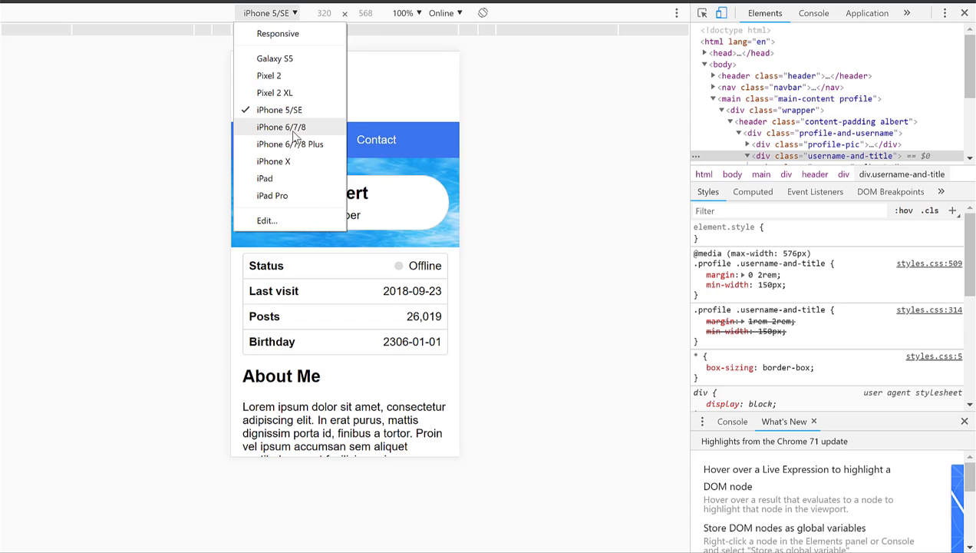
left_click(281, 126)
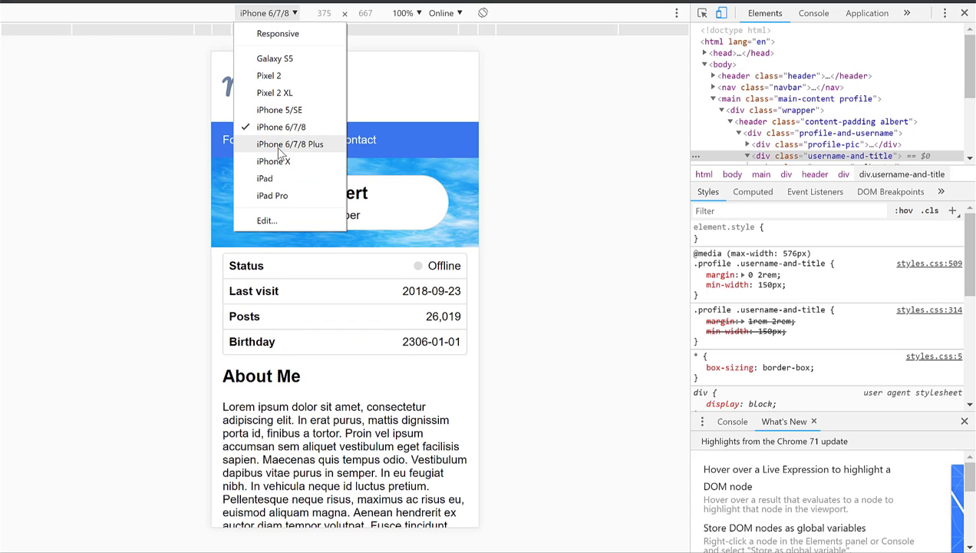
left_click(273, 161)
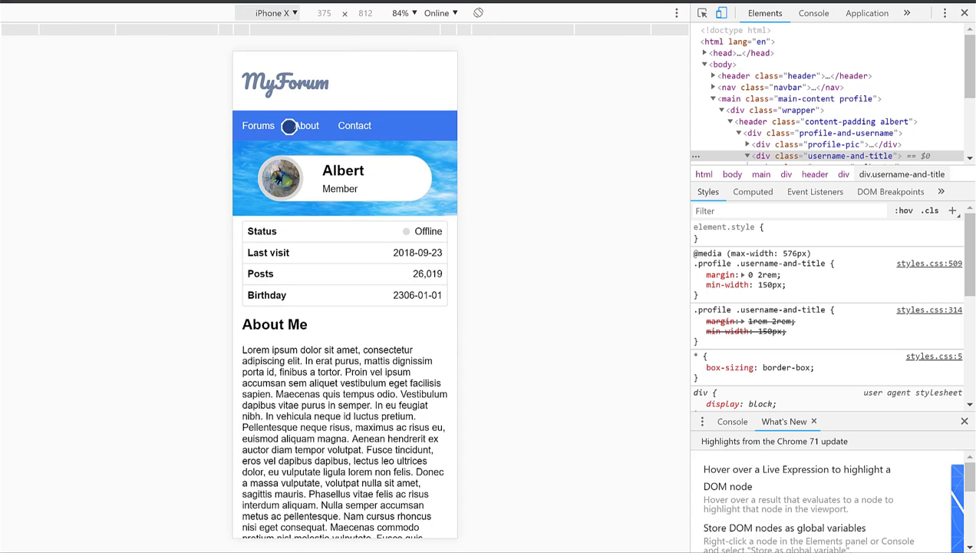
left_click(275, 13)
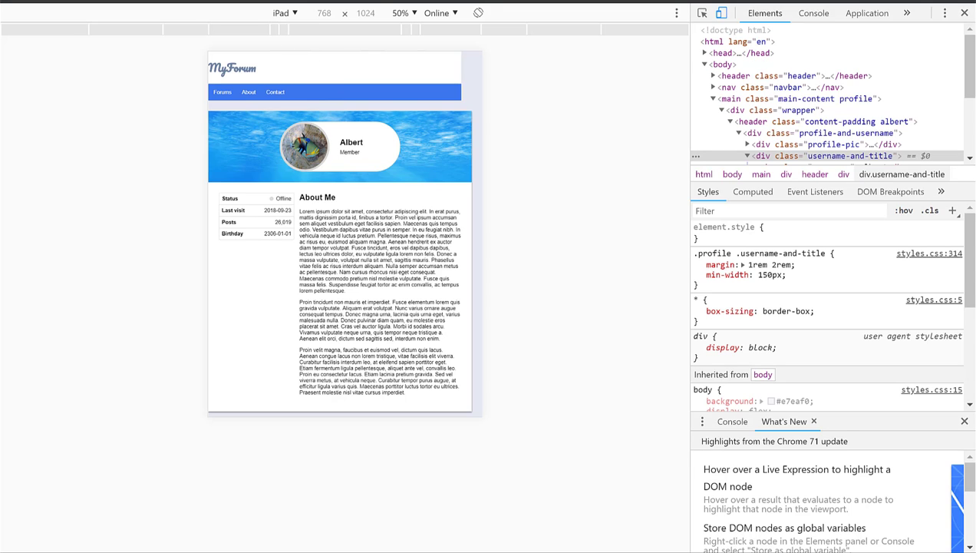
left_click(283, 12)
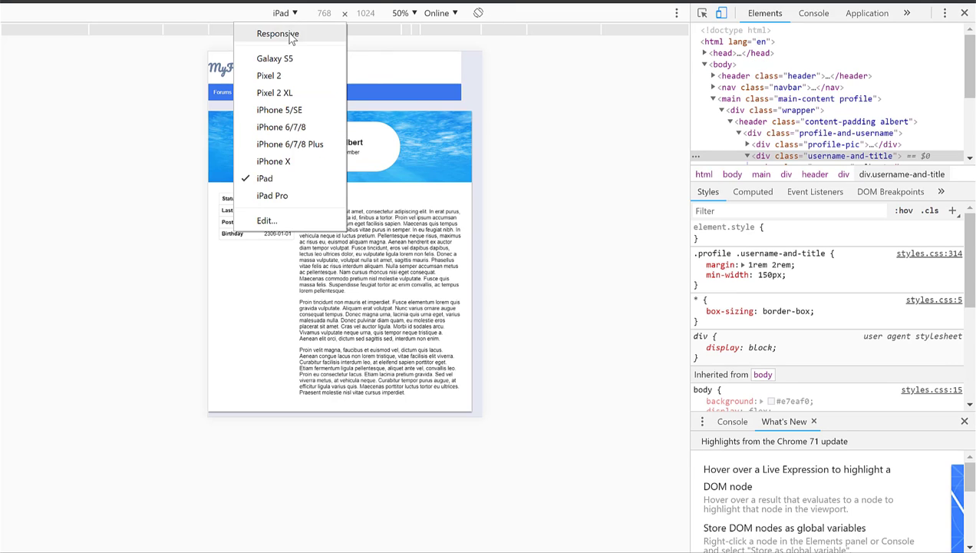
left_click(269, 75)
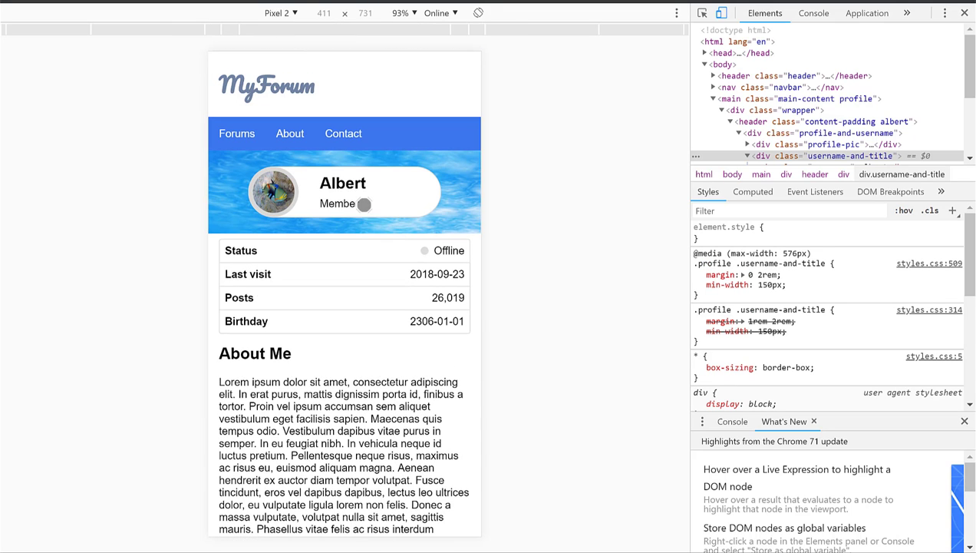
left_click(281, 12)
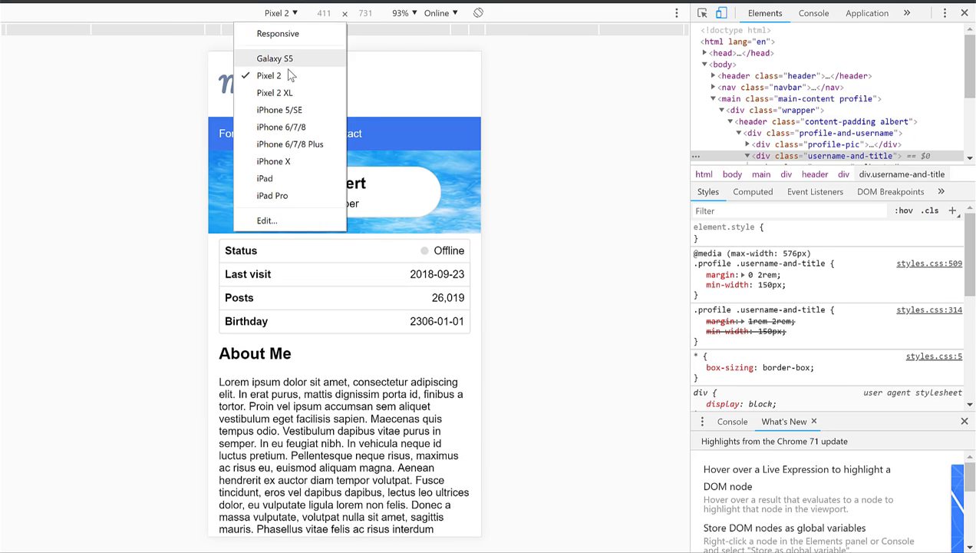
left_click(279, 110)
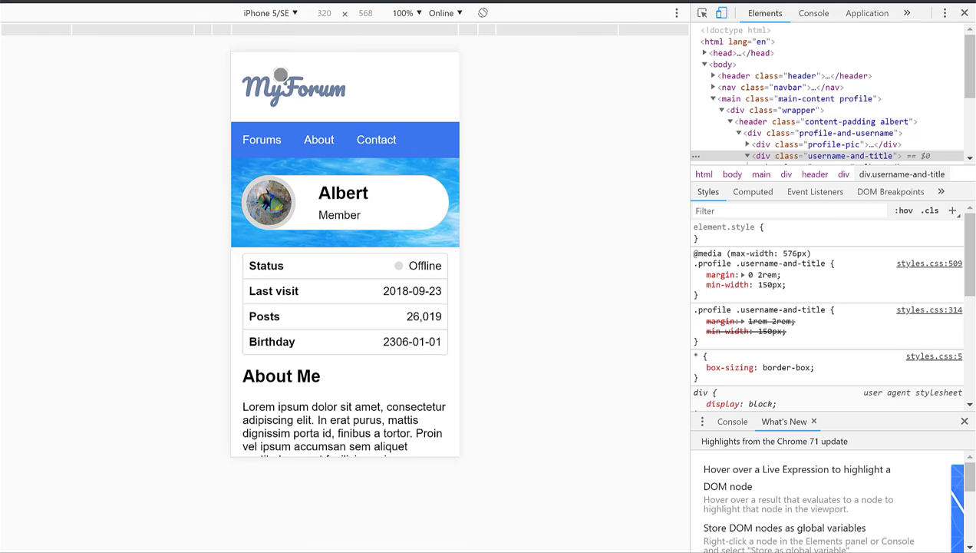
Switch emulation to iPad and view the Forum listing and Thread 1
left_click(269, 13)
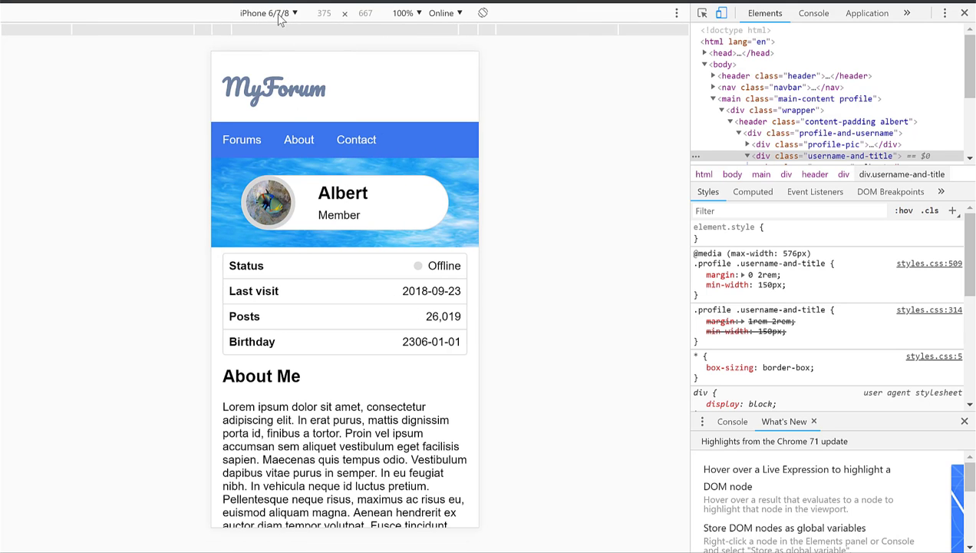
left_click(265, 14)
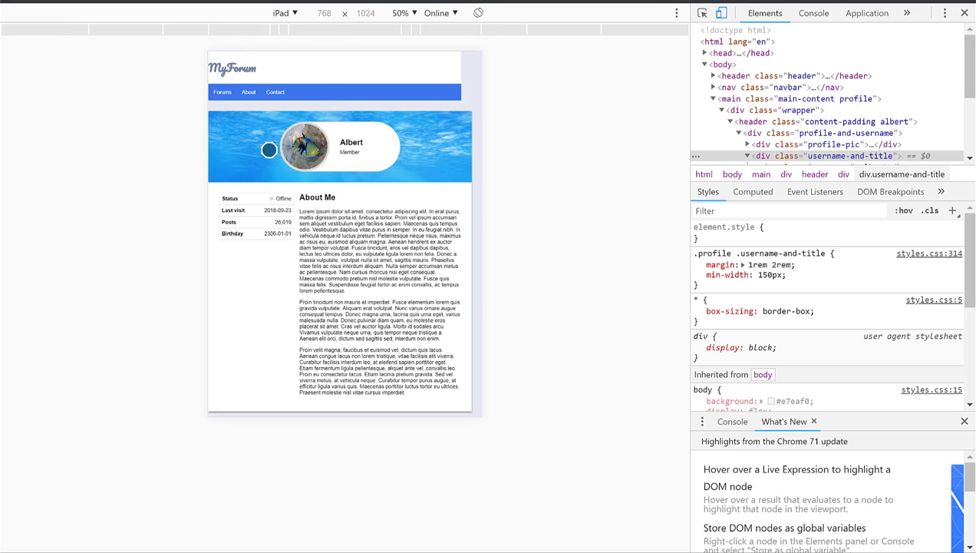
mouse_move(323, 13)
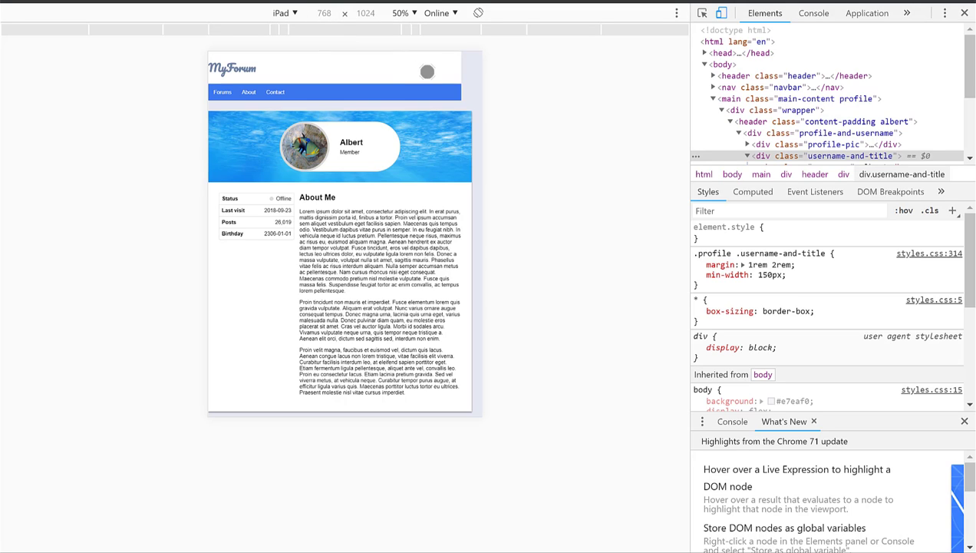
mouse_move(291, 40)
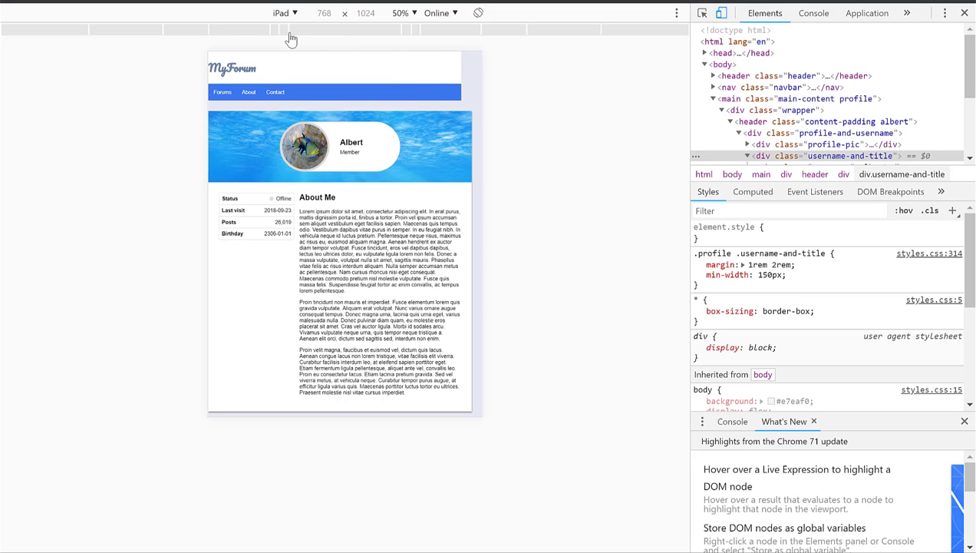
left_click(275, 92)
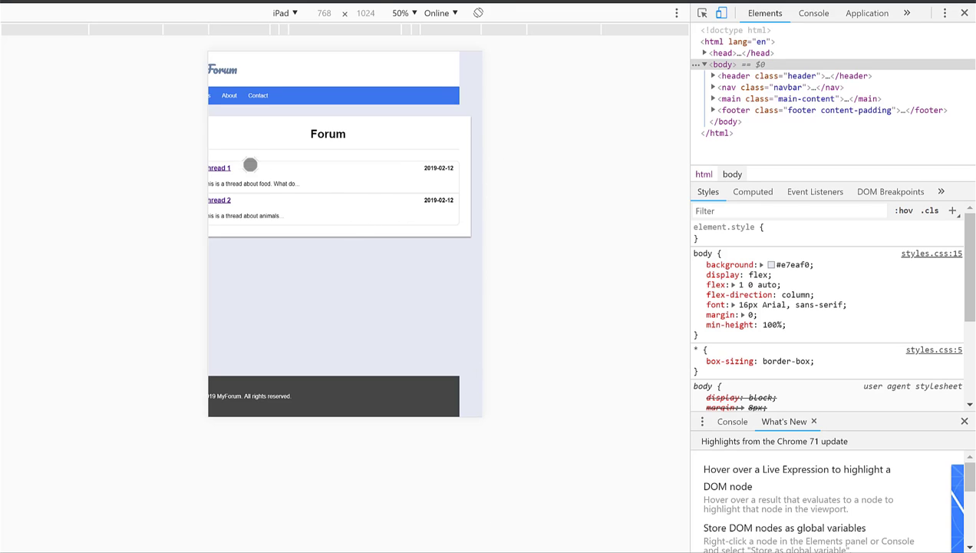
left_click(220, 167)
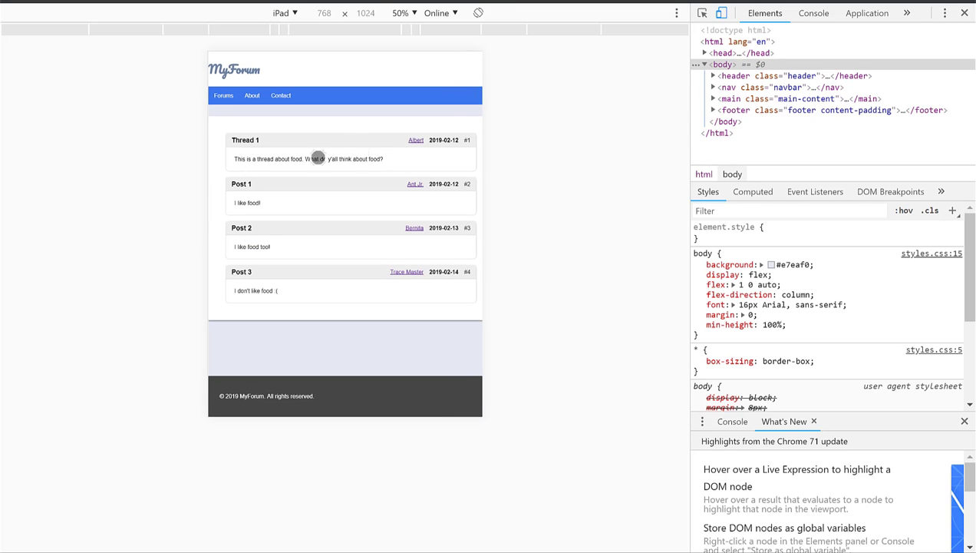
left_click(415, 140)
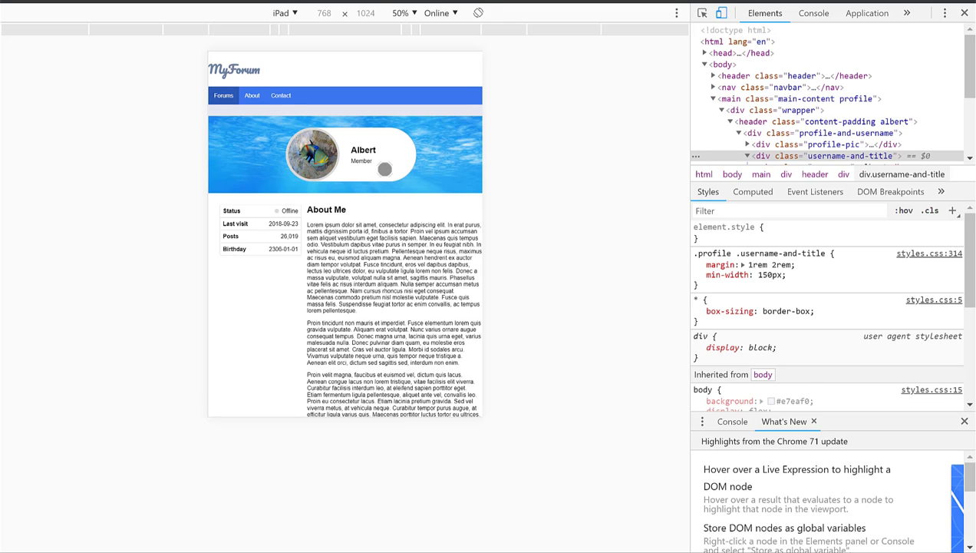
left_click(223, 95)
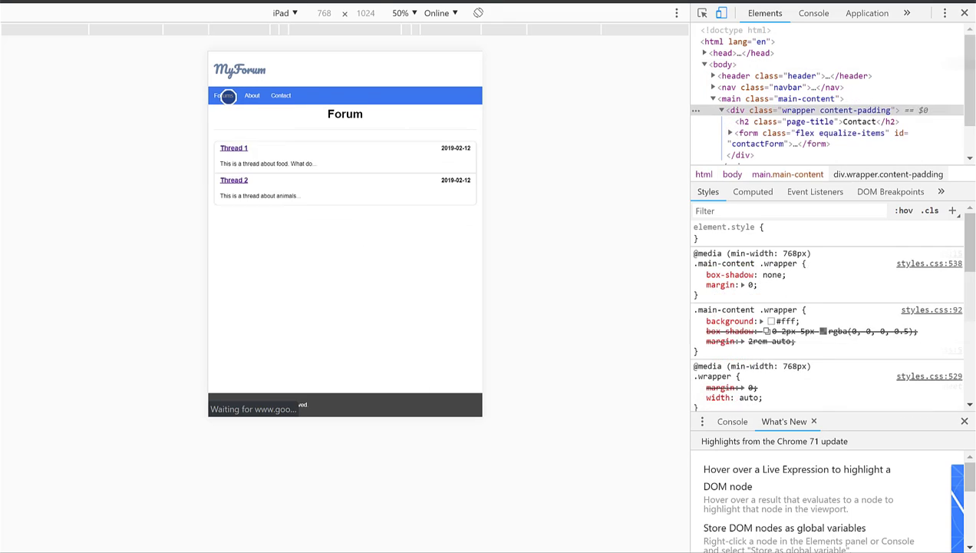
left_click(235, 179)
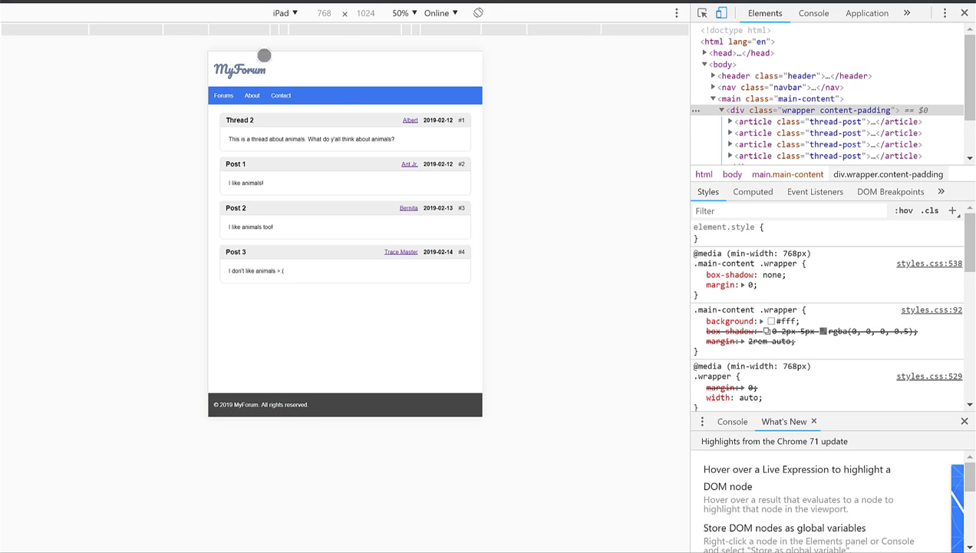
left_click(285, 13)
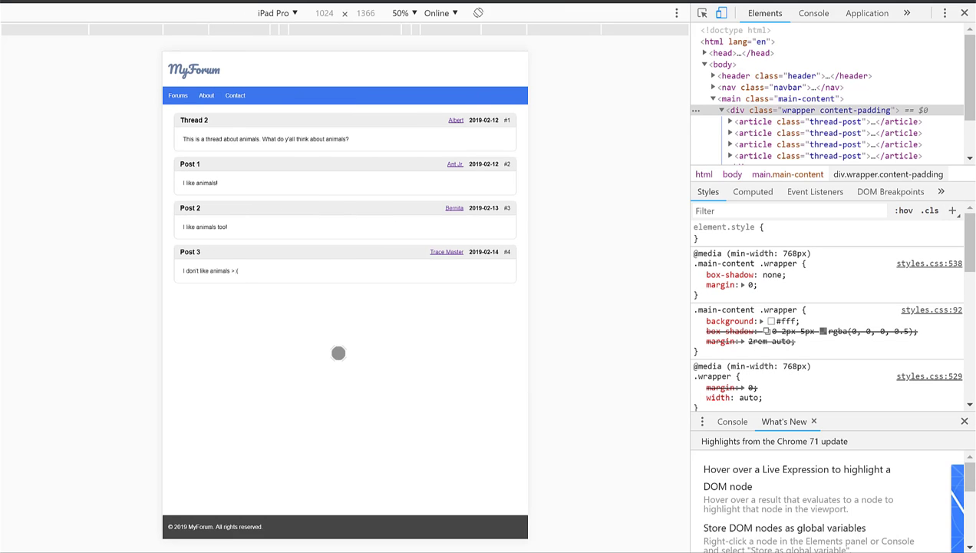
left_click(274, 13)
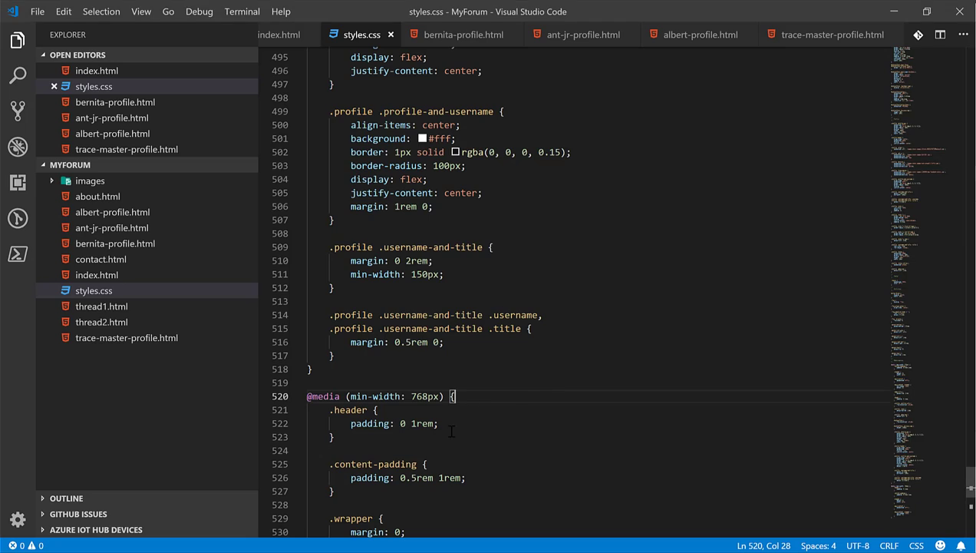
Make the styles.css media query a max-width rule at 991px
double_click(424, 396)
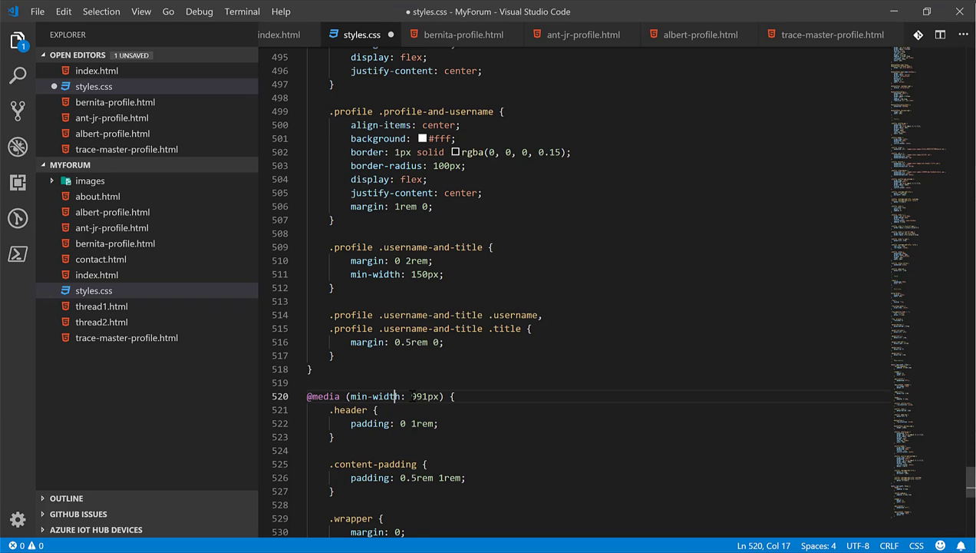
type("max-width")
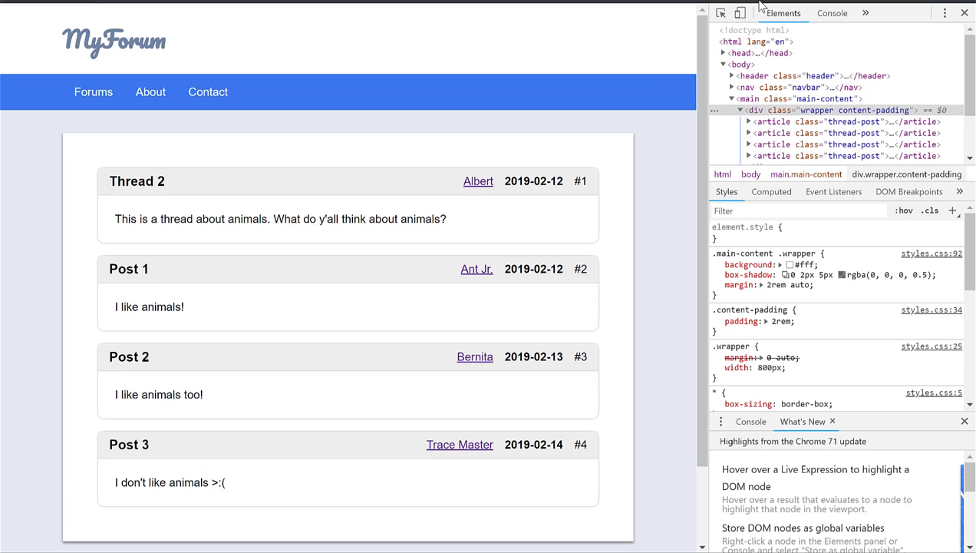
Enable device emulation and cycle iPad, Pixel 2 XL and iPad Pro, settling on iPad
left_click(739, 13)
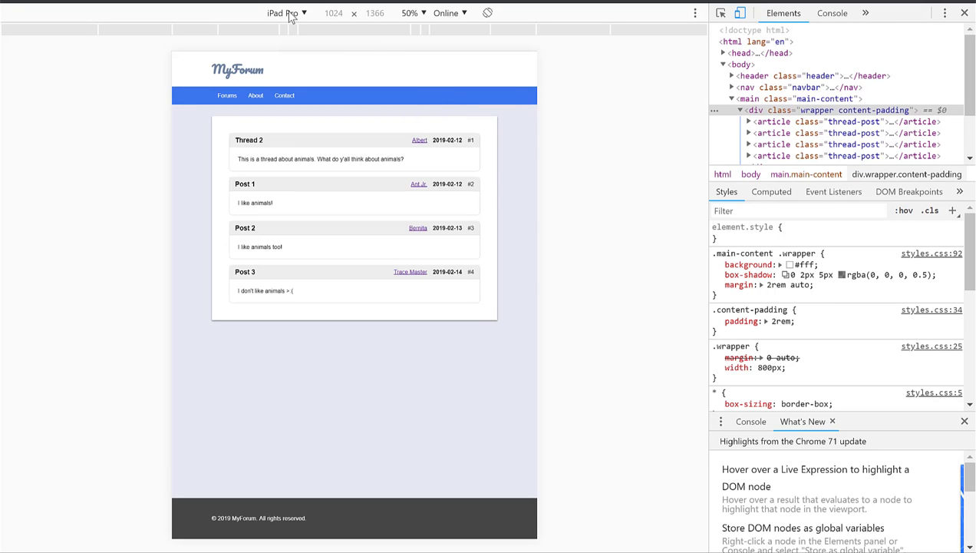
left_click(284, 13)
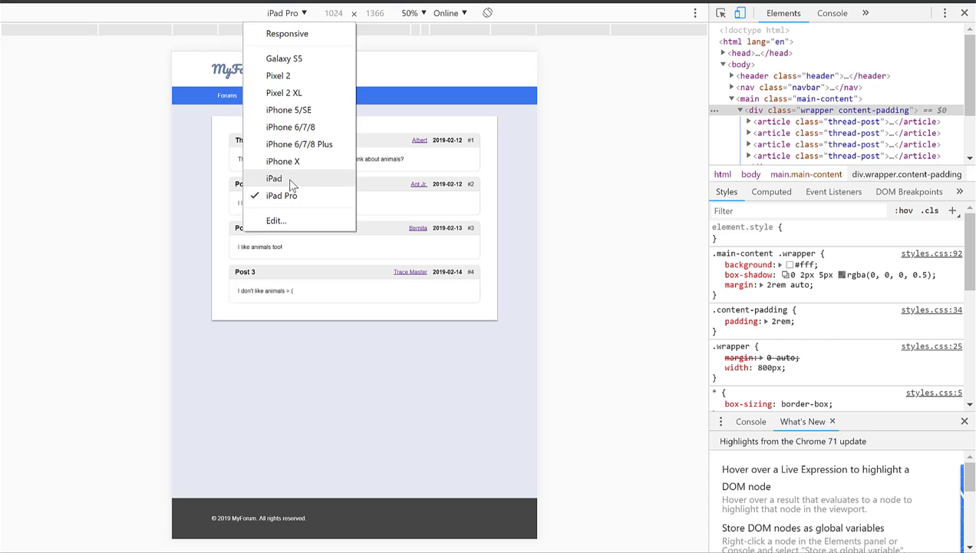
left_click(274, 178)
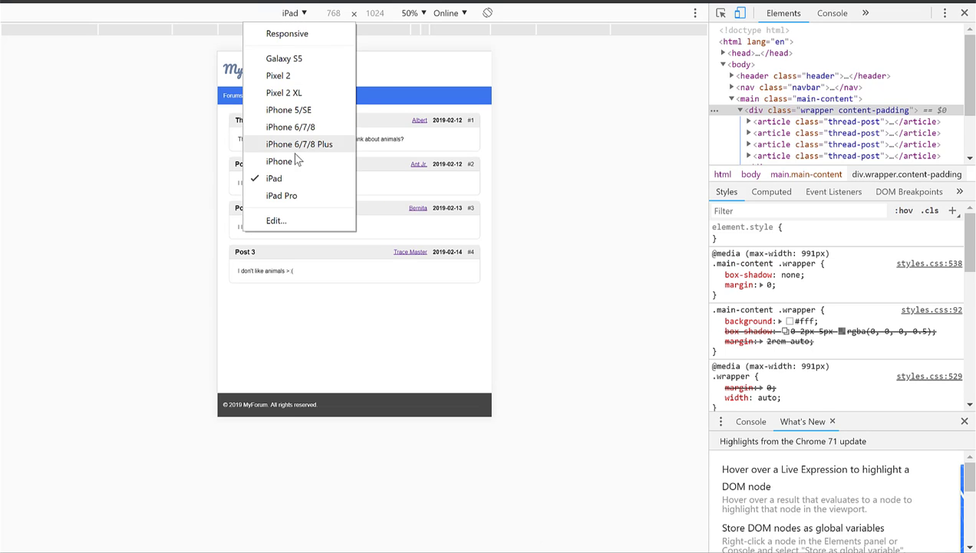
left_click(278, 92)
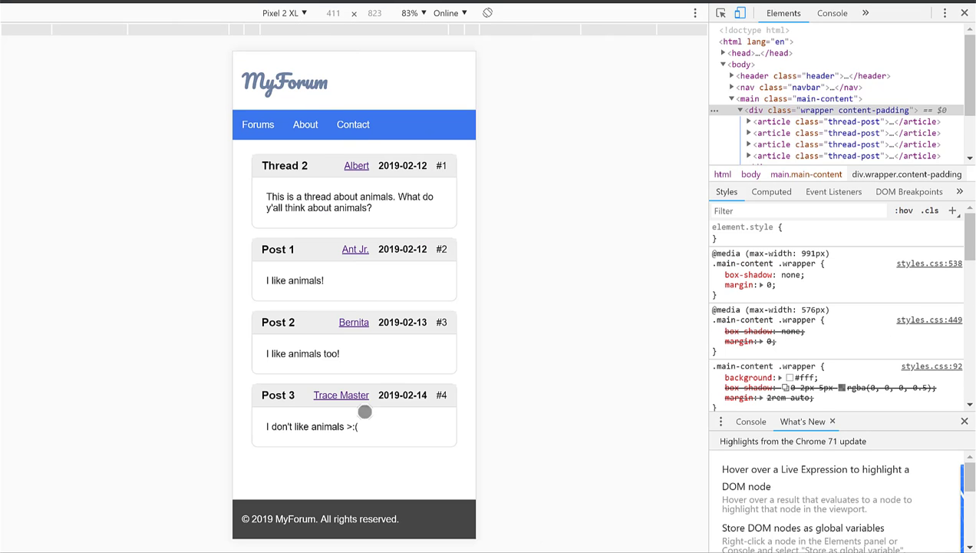
left_click(285, 12)
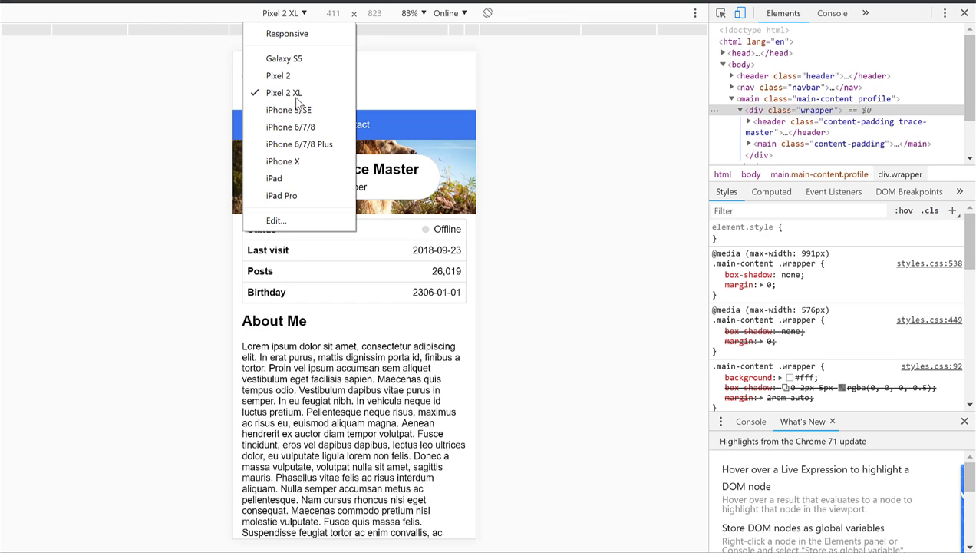
left_click(274, 178)
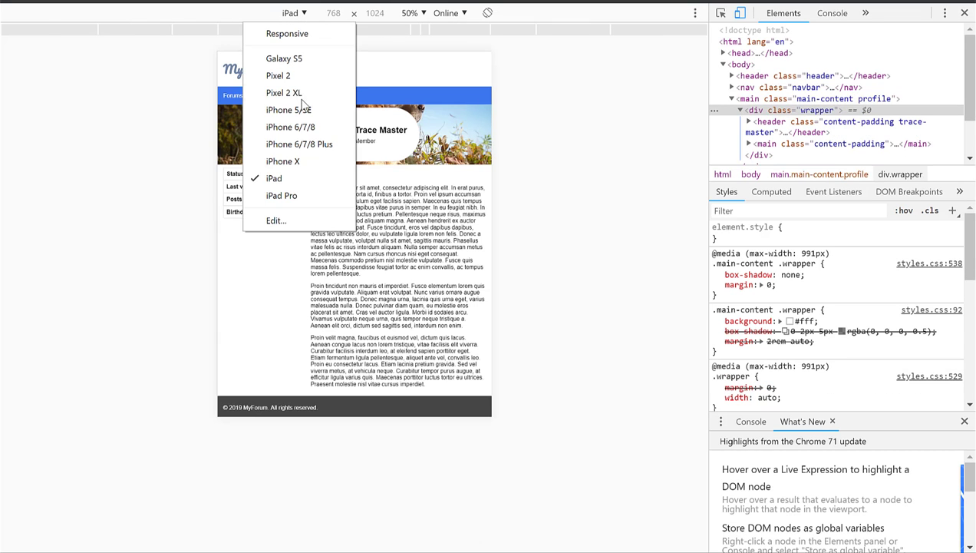
left_click(281, 195)
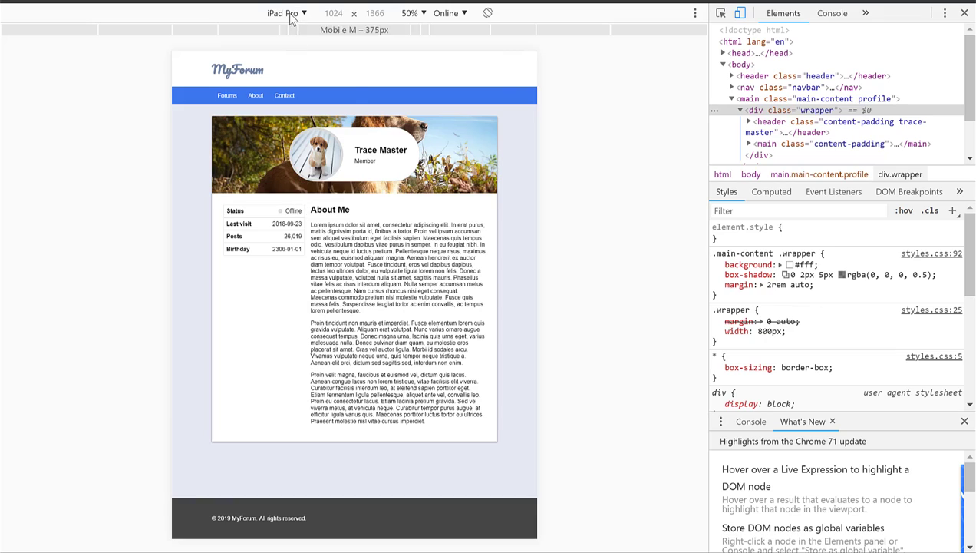
left_click(283, 13)
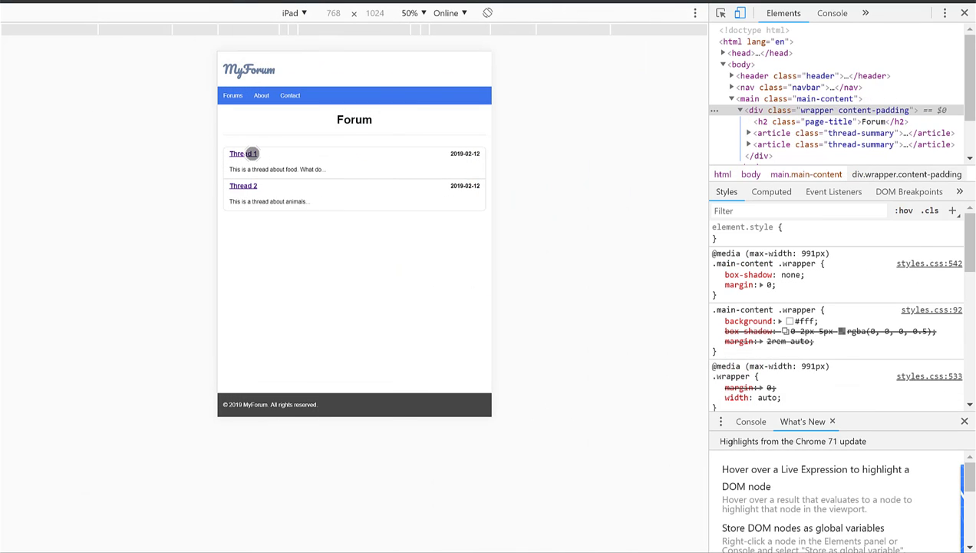
Visit the About, Thread 1 and Contact pages, then return to Forums as iPad Pro
left_click(291, 13)
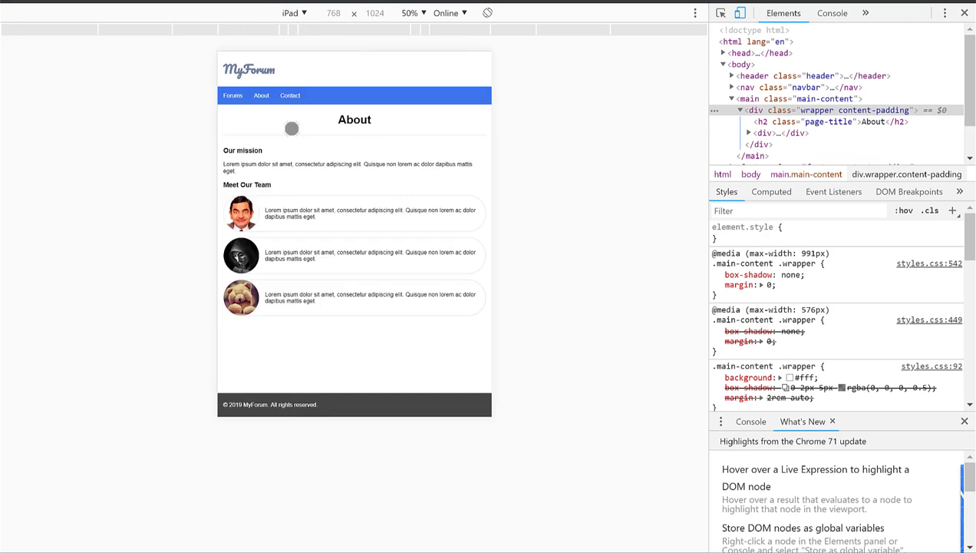
left_click(233, 96)
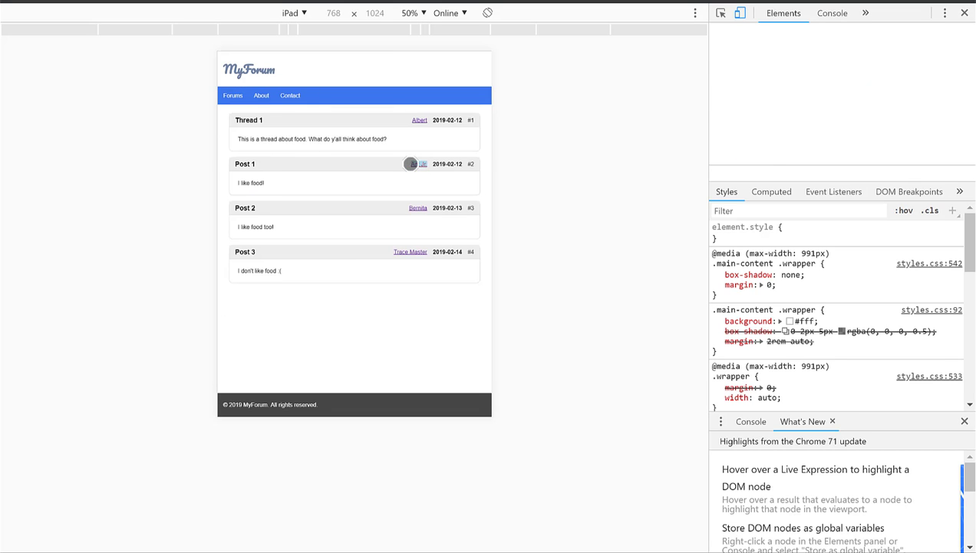
left_click(289, 95)
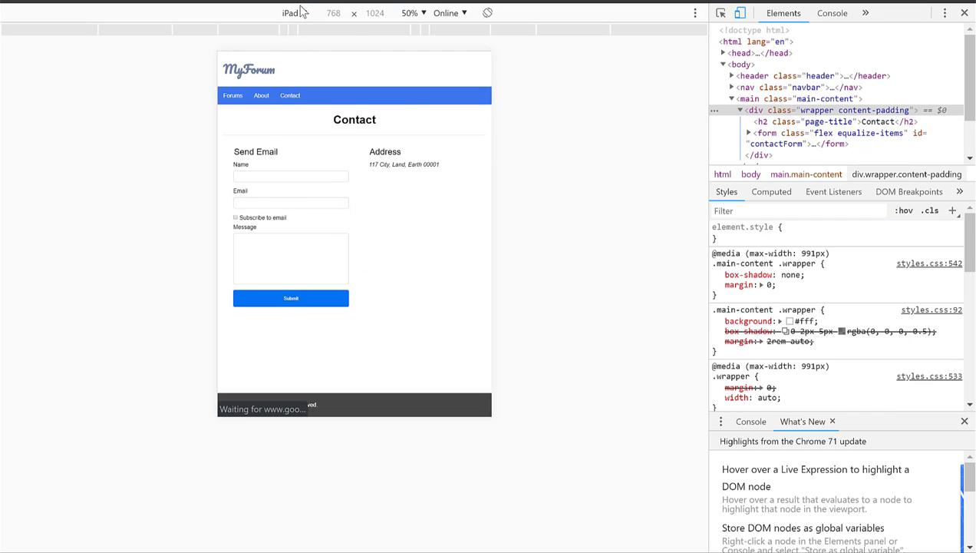
left_click(287, 13)
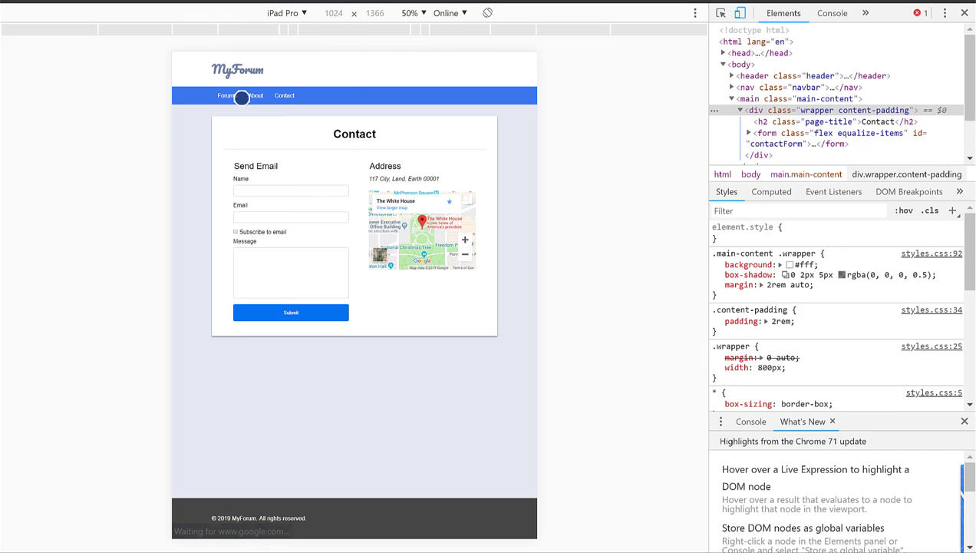
left_click(228, 95)
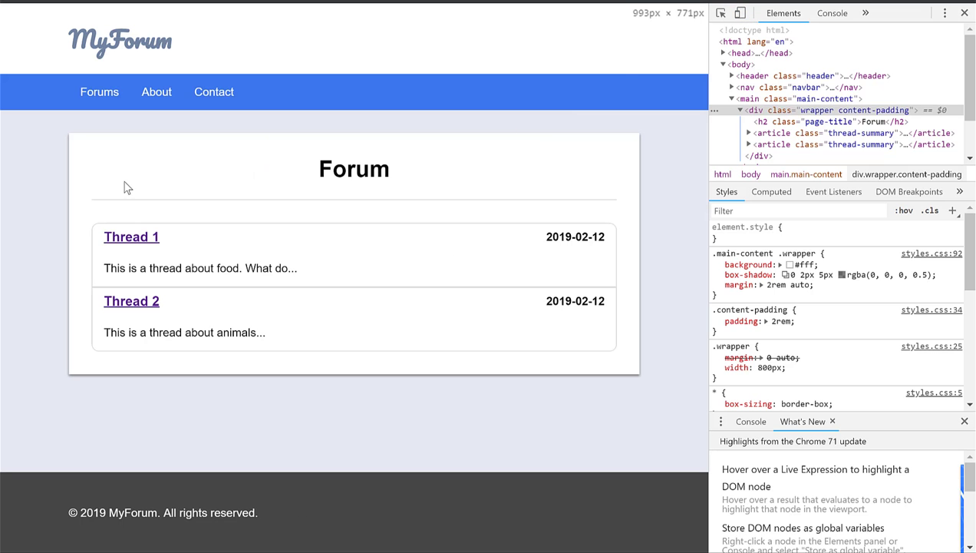
left_click(131, 237)
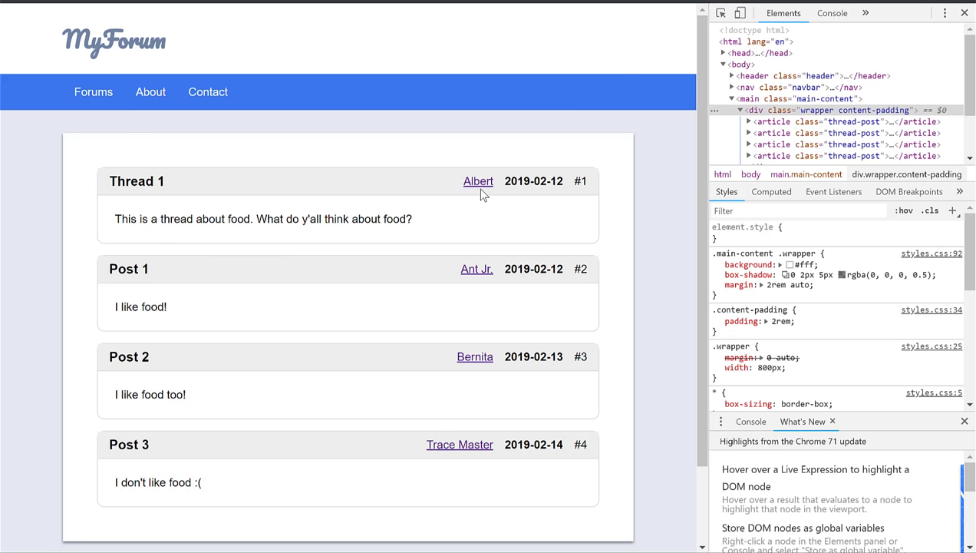
left_click(478, 181)
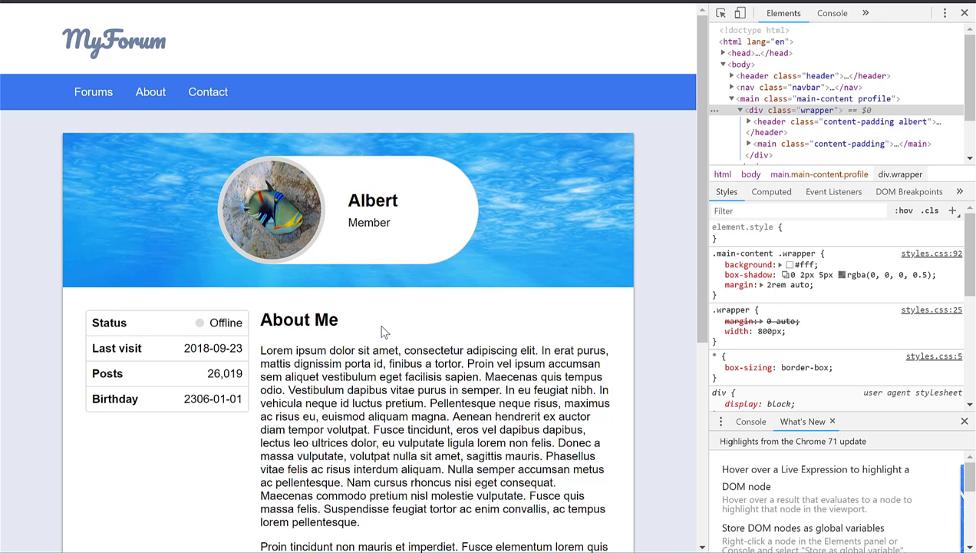
left_click(739, 14)
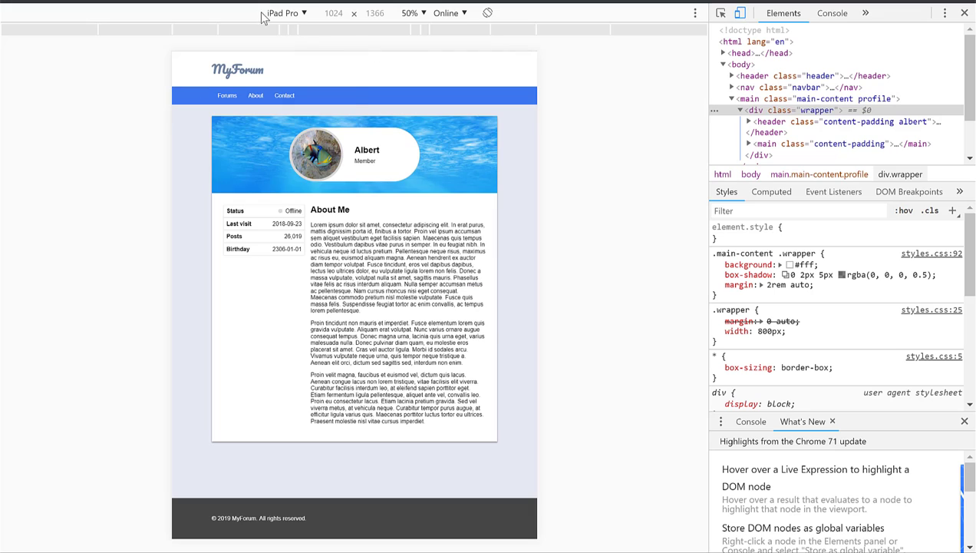
left_click(284, 13)
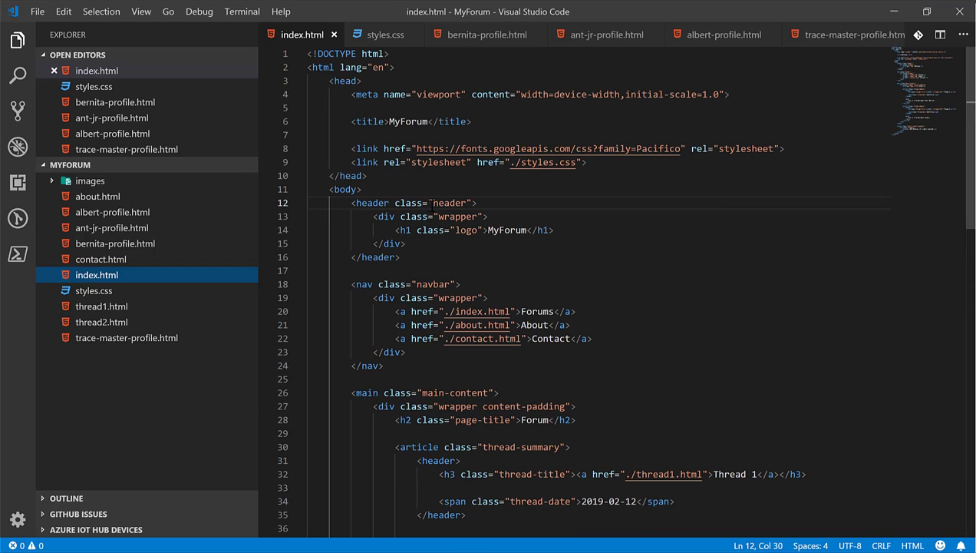
Highlight the header element's class value 'header' in index.html
double_click(445, 202)
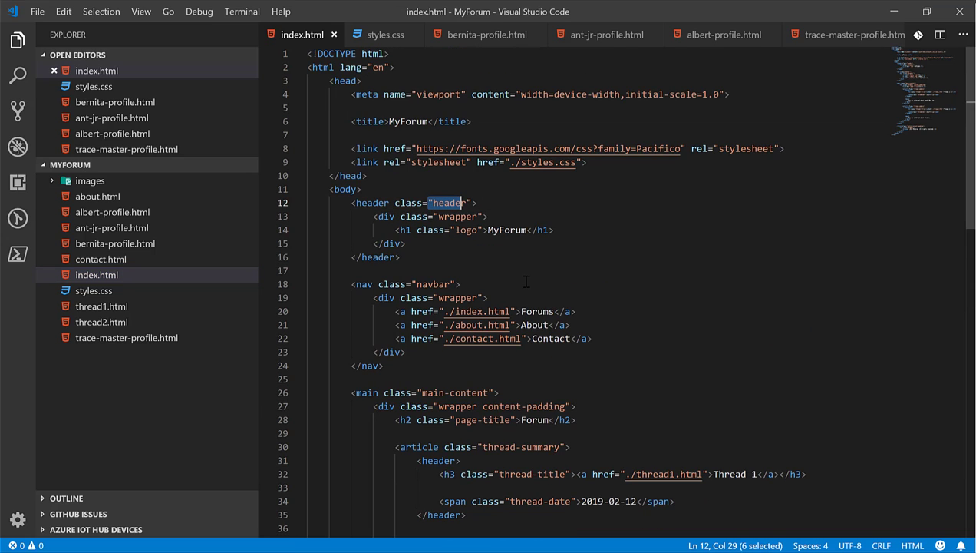
mouse_move(587, 373)
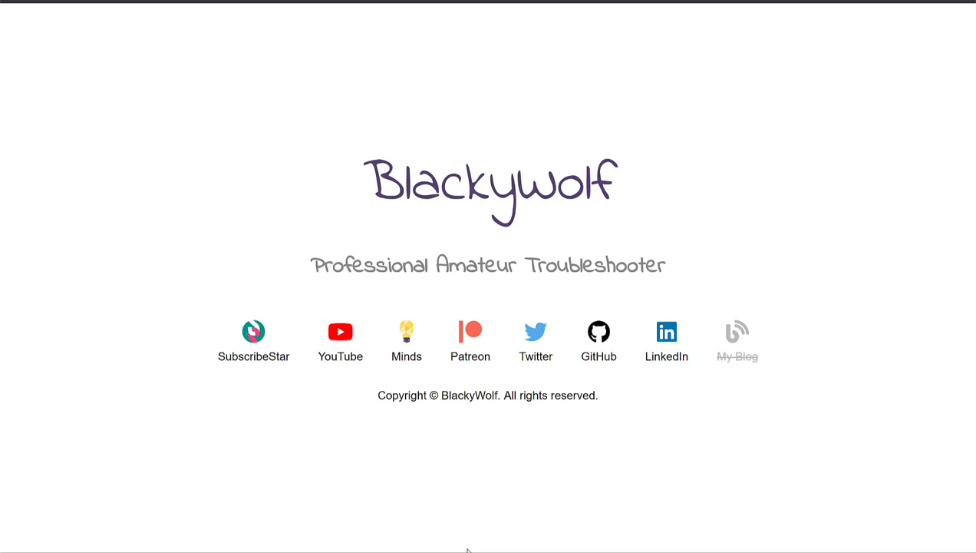
mouse_move(559, 195)
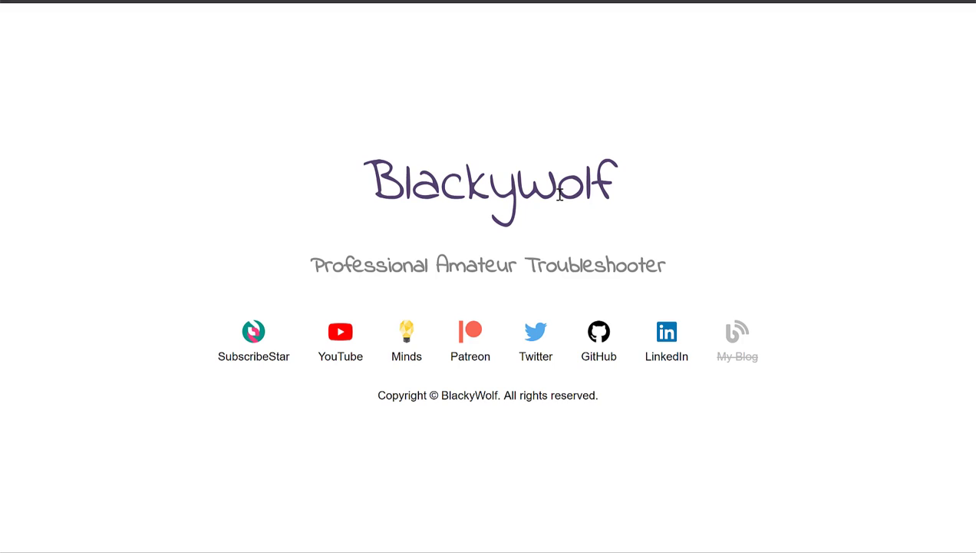